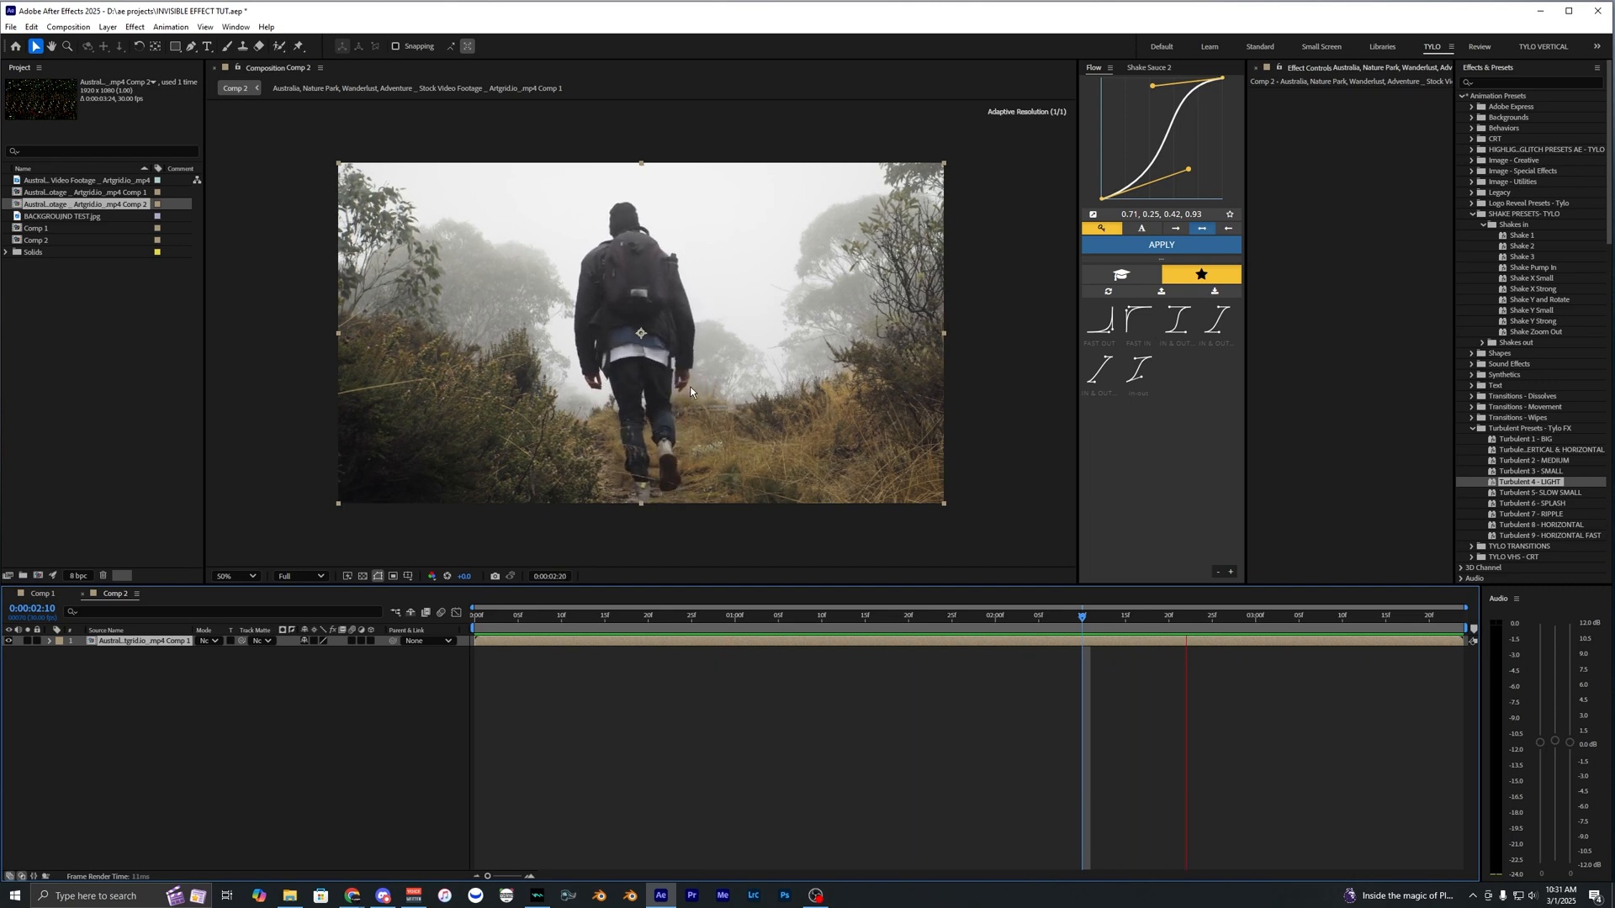
# Step: Scrub the footage, return to the opening frame and save it as a still image via Save Frame As > File
pyautogui.click(1270, 616)
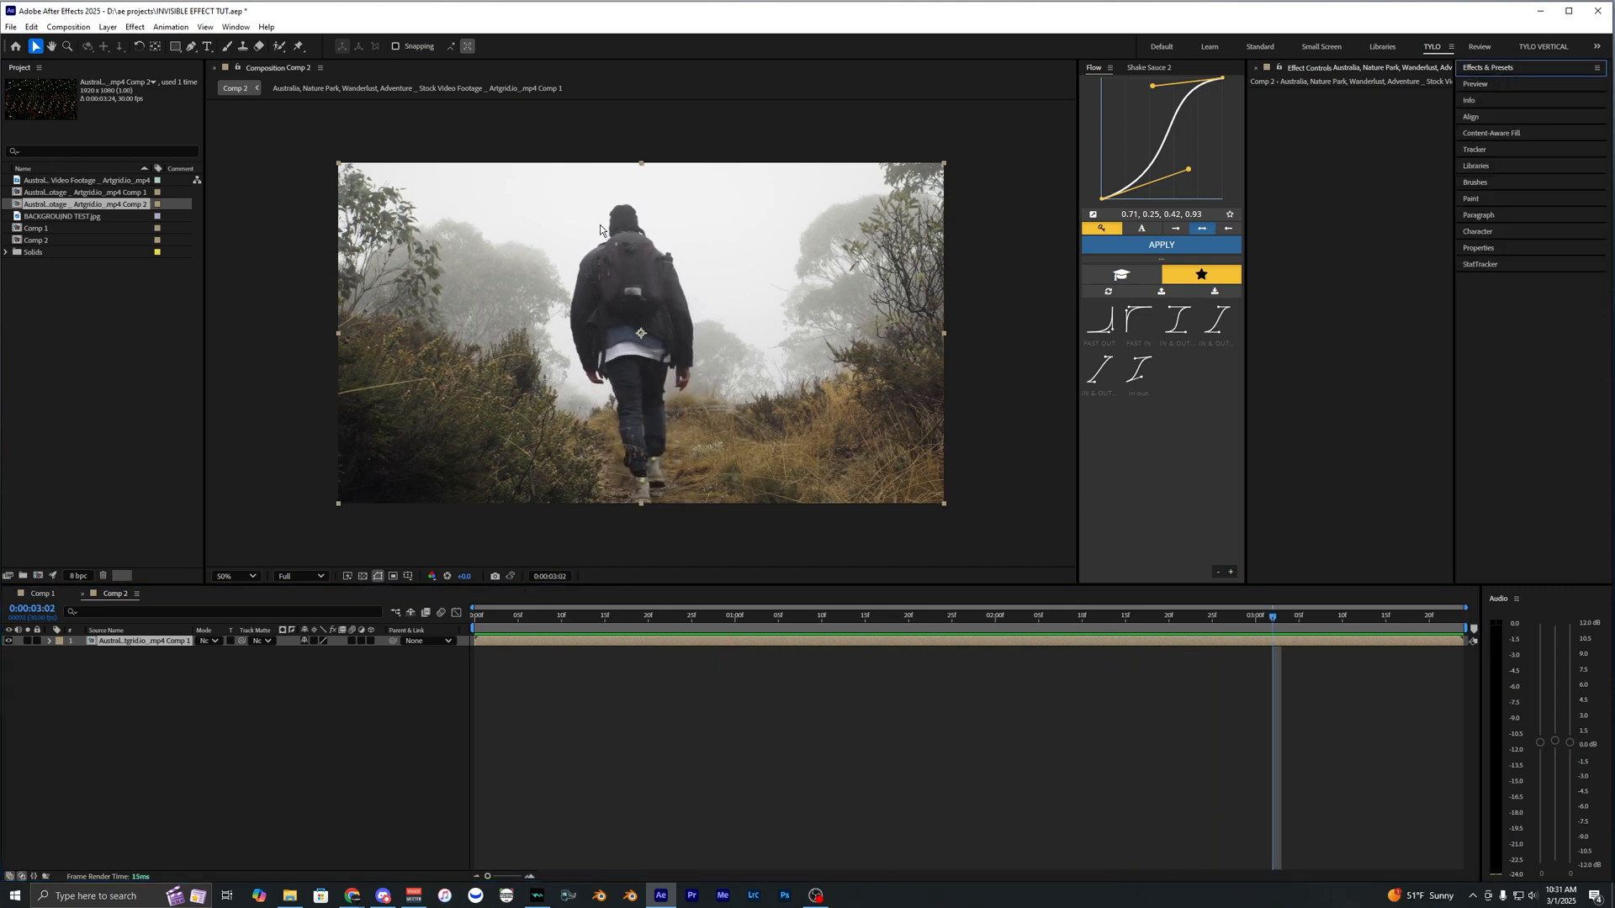
pyautogui.moveTo(636, 313)
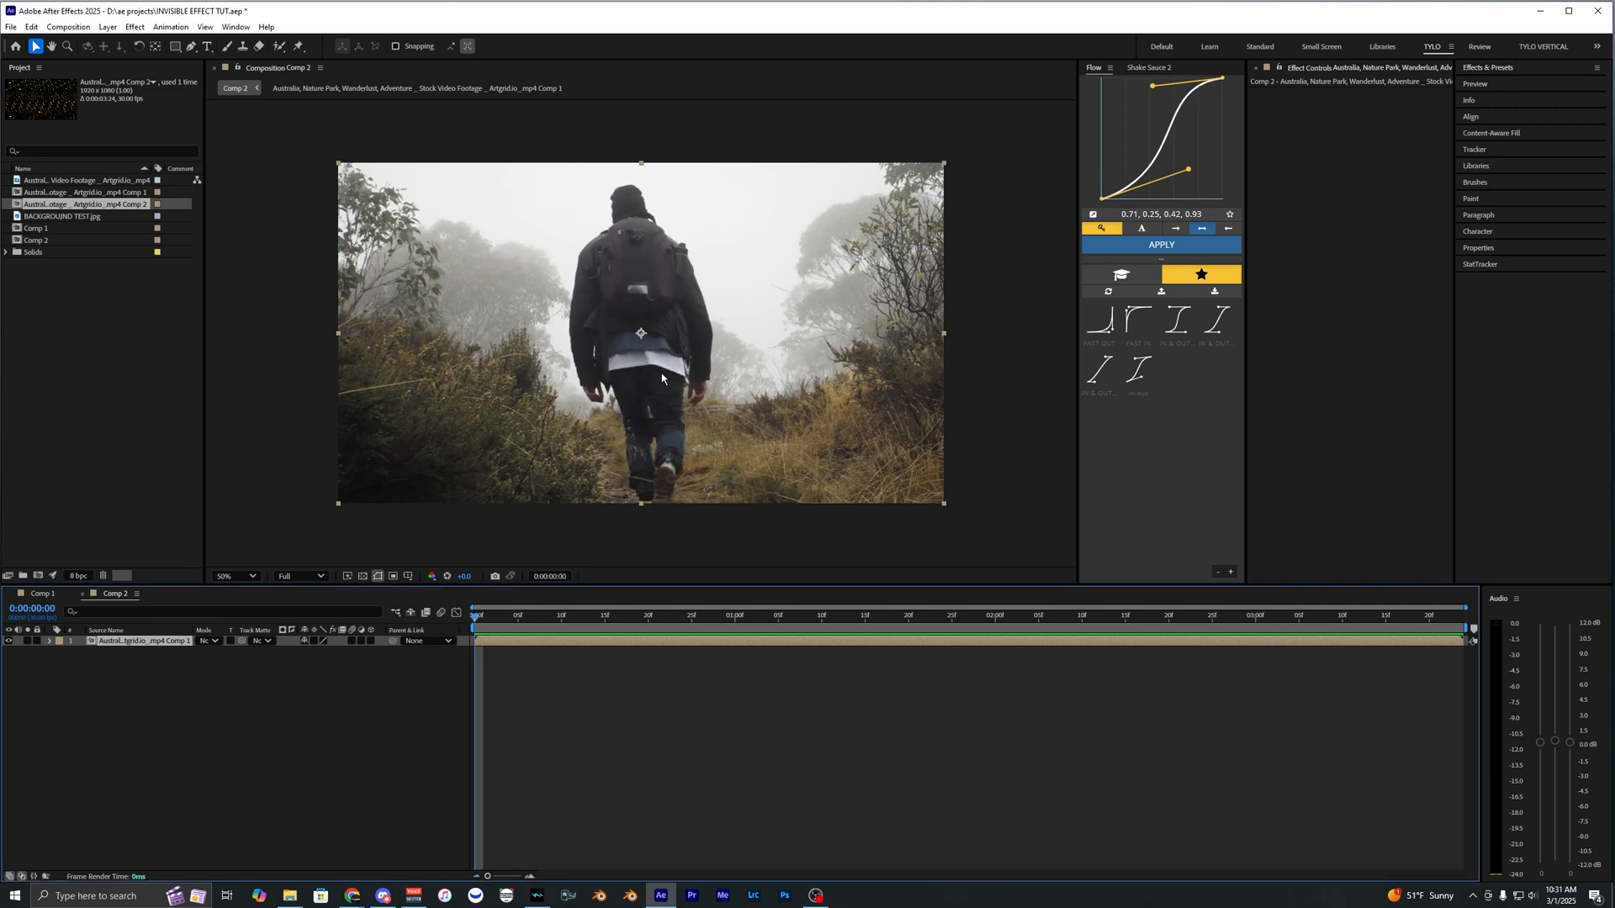
pyautogui.click(612, 615)
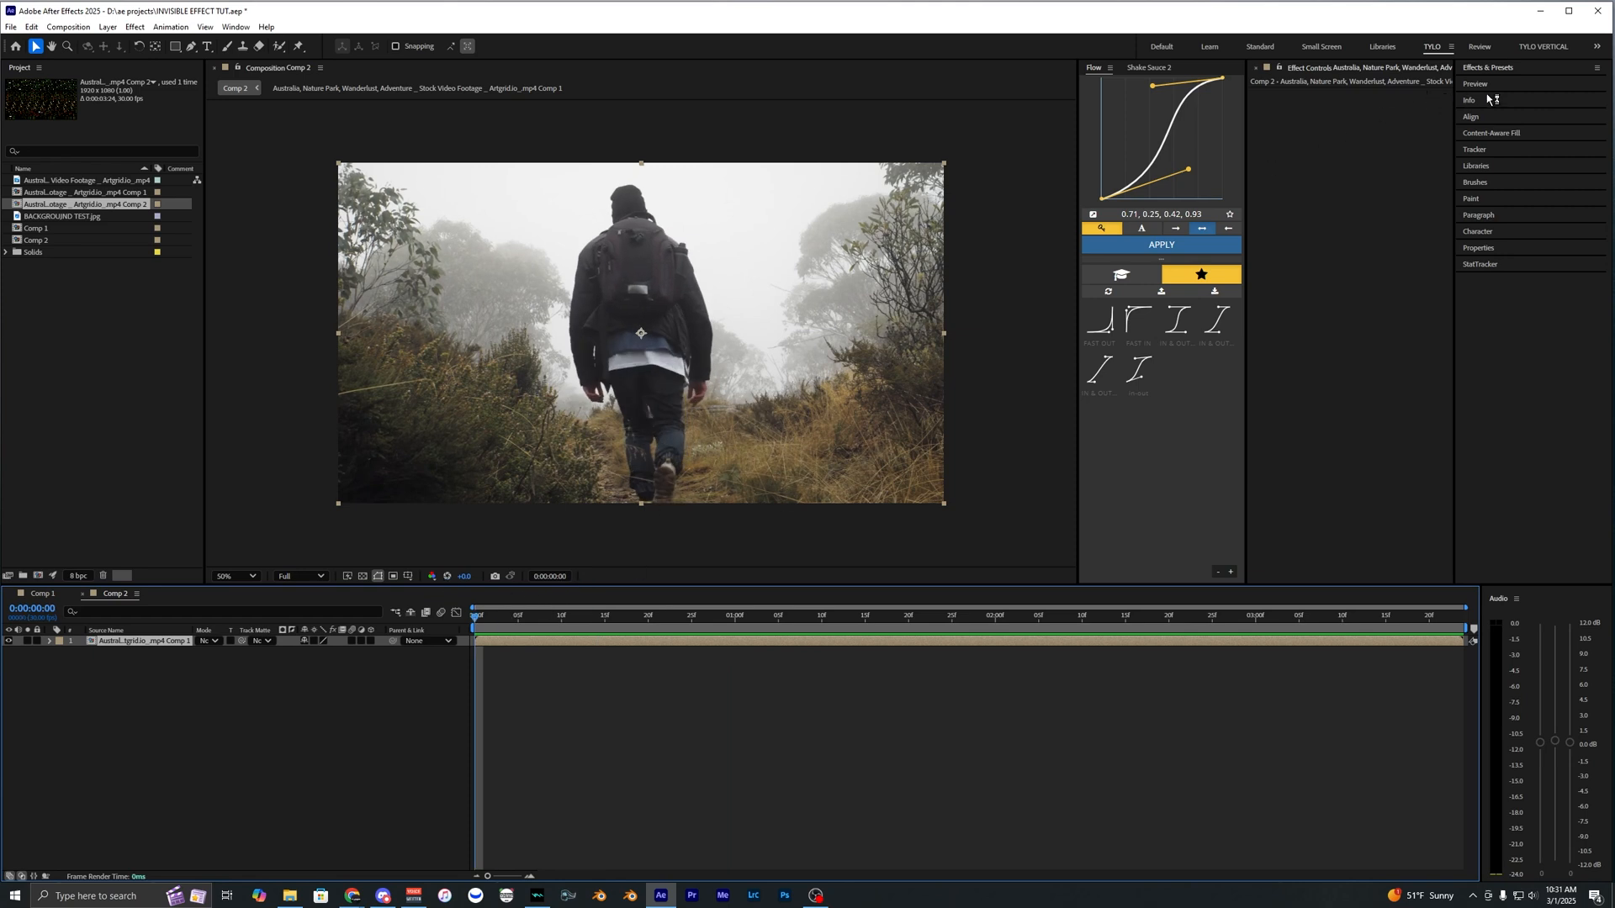
pyautogui.click(1484, 131)
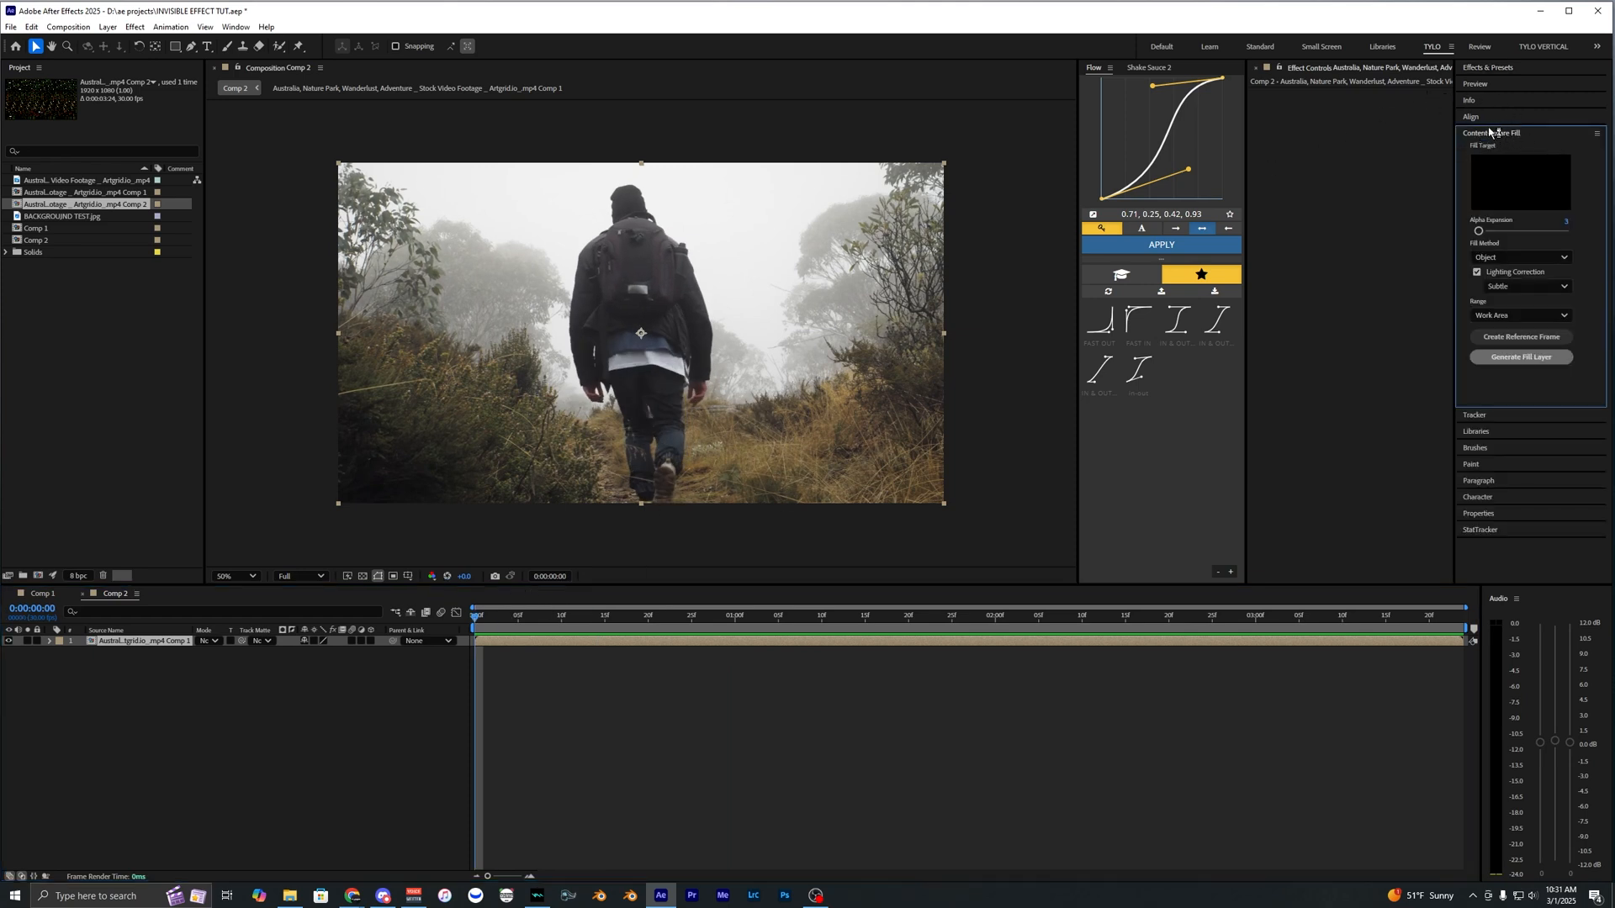
pyautogui.click(1484, 131)
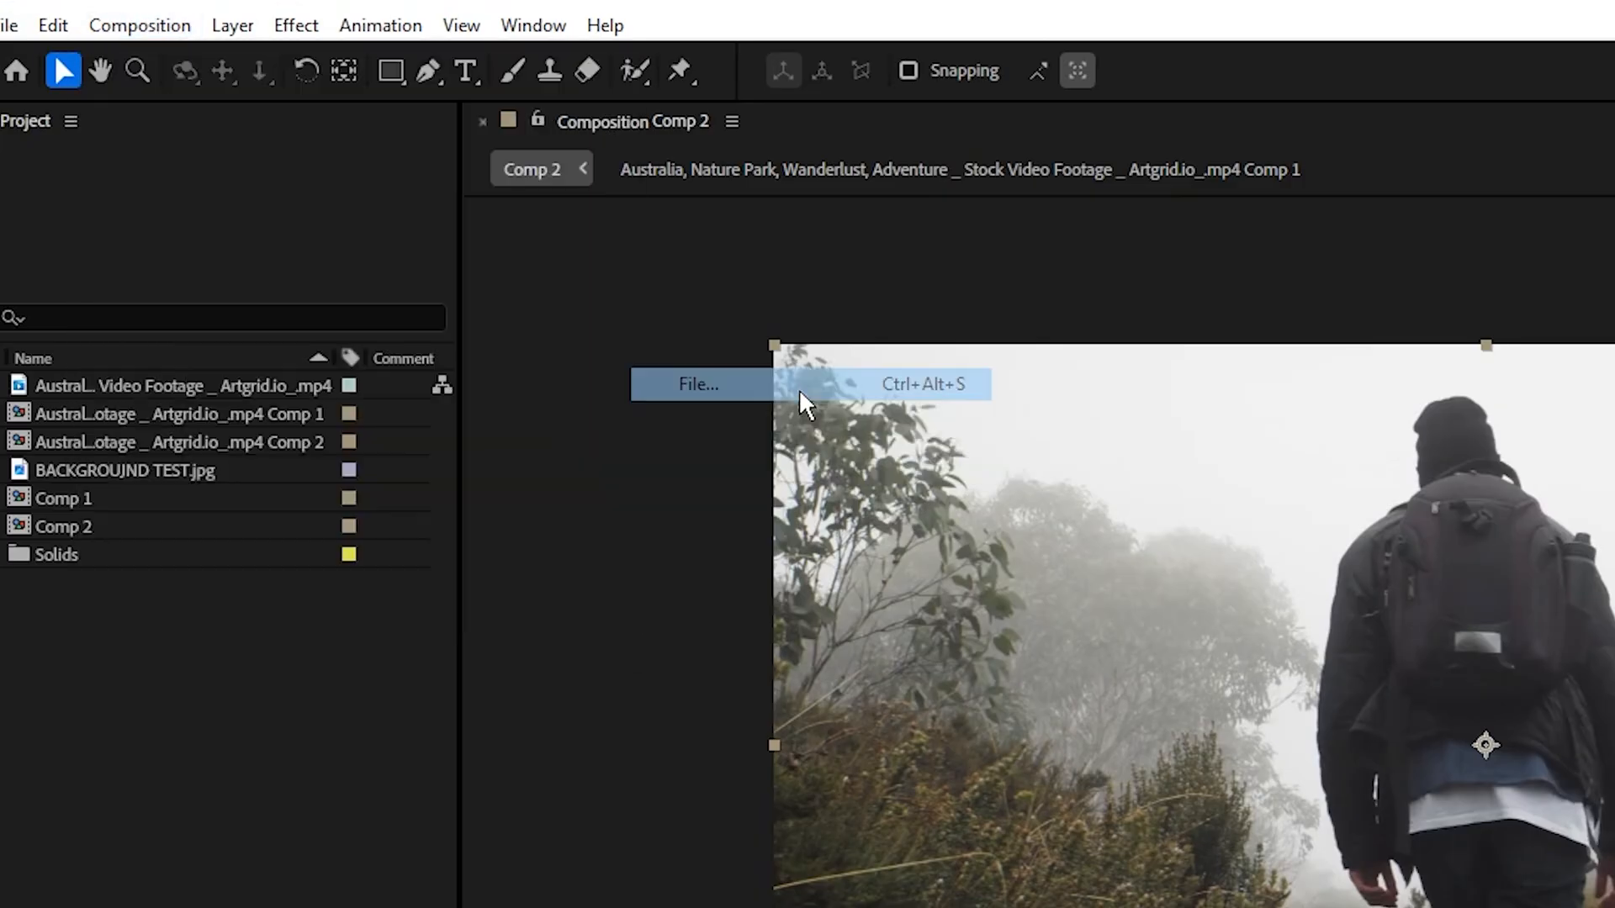
pyautogui.click(700, 384)
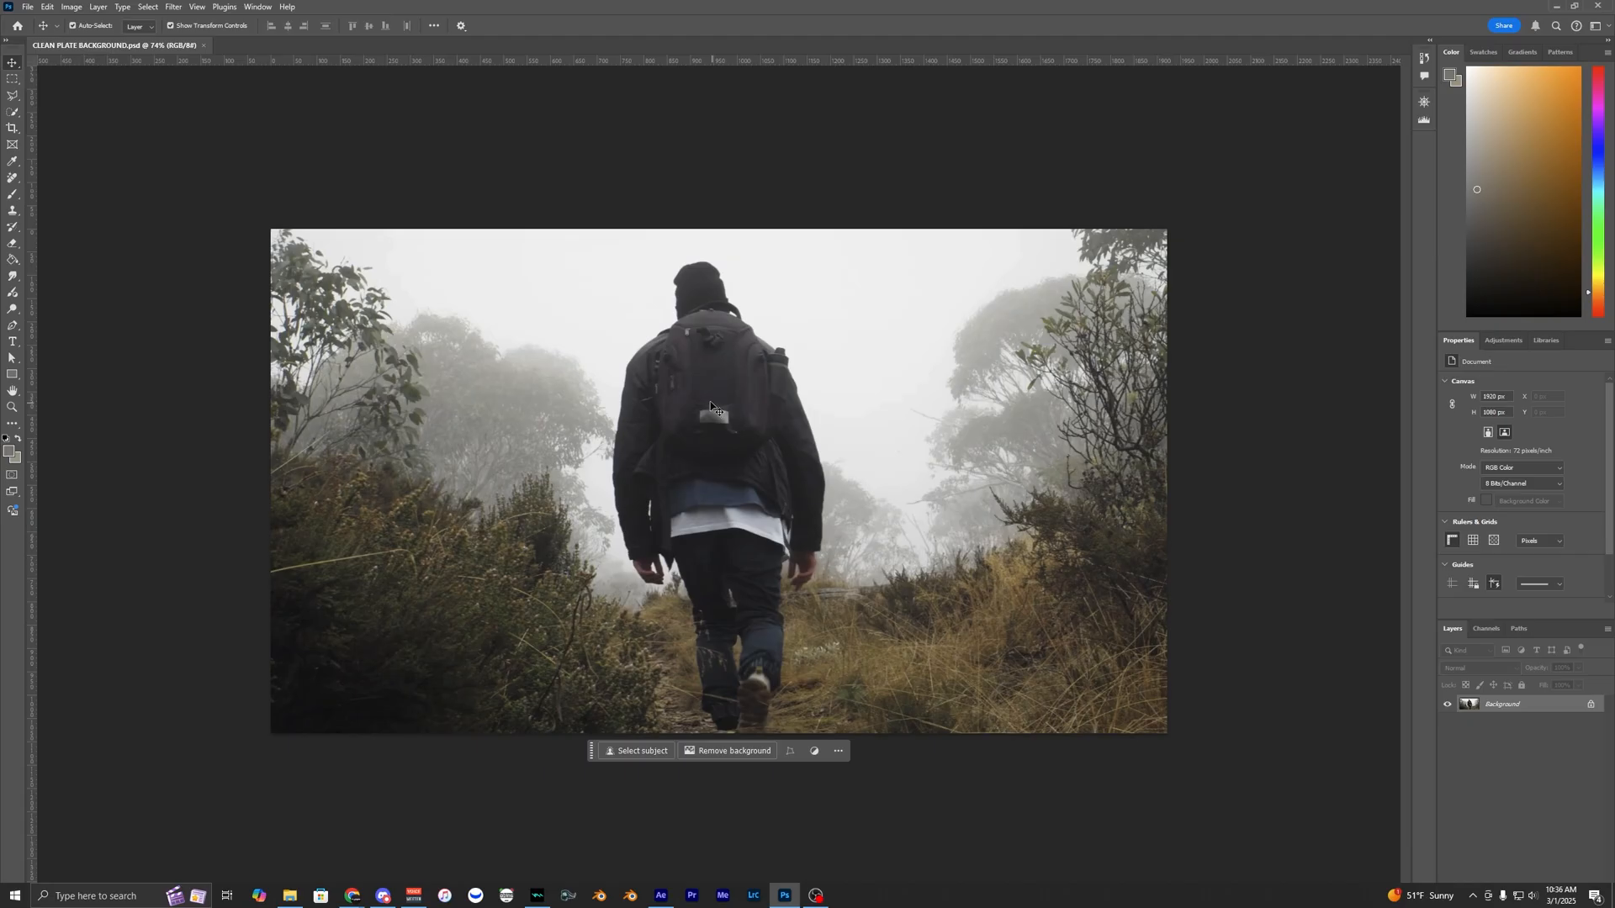
pyautogui.moveTo(713, 417)
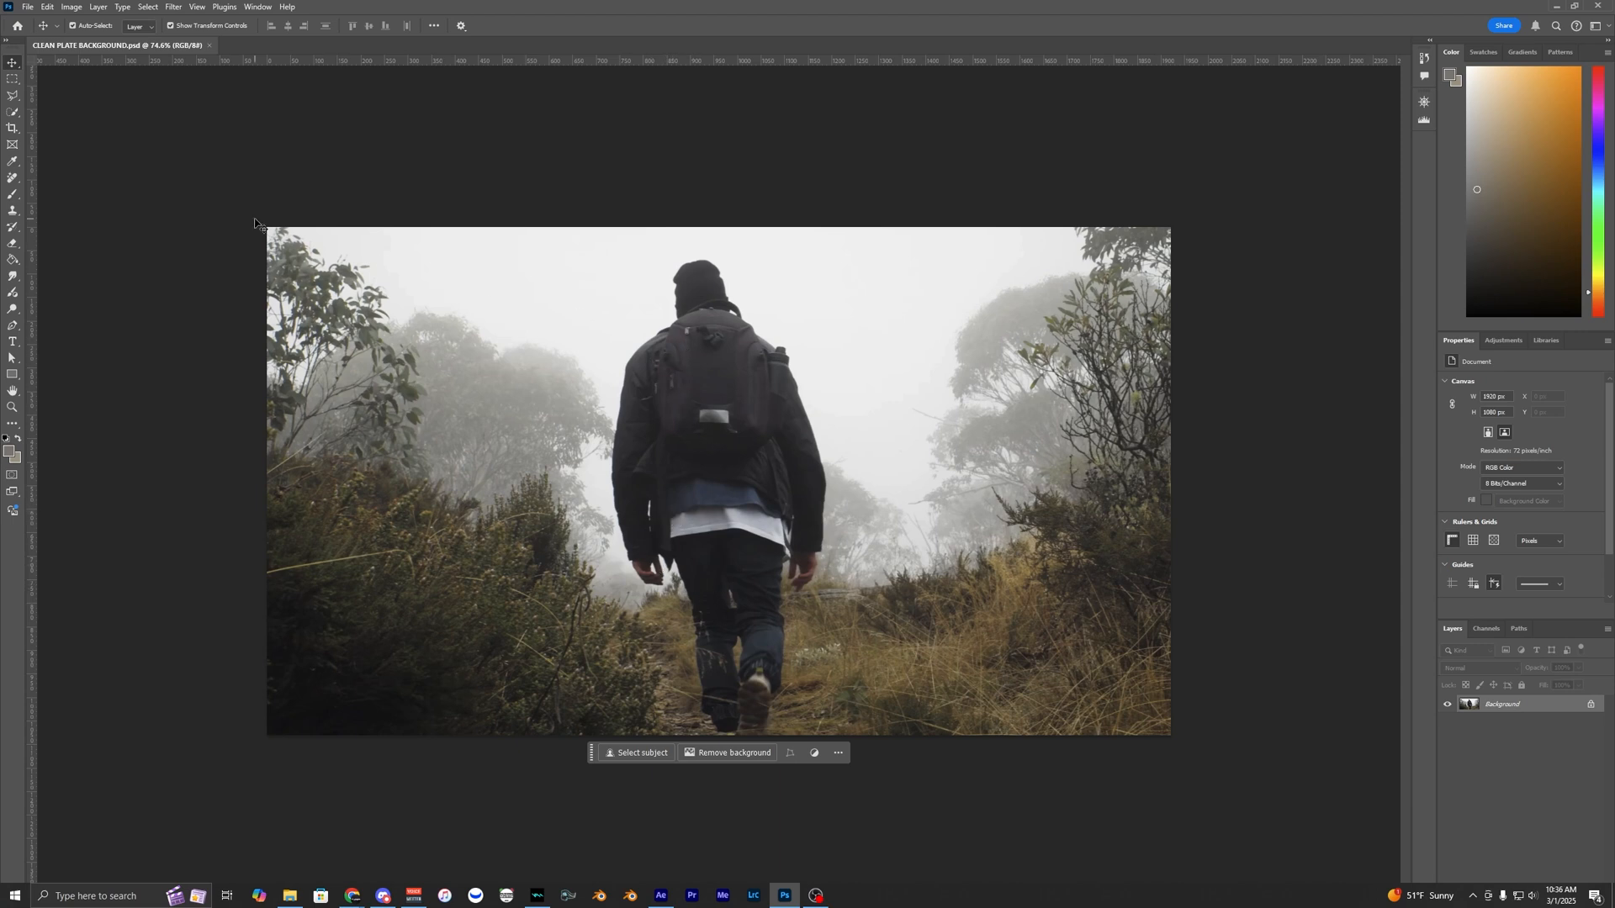
# Step: Remove the walker with Generative Fill and save the clean plate from the File menu
pyautogui.click(10, 77)
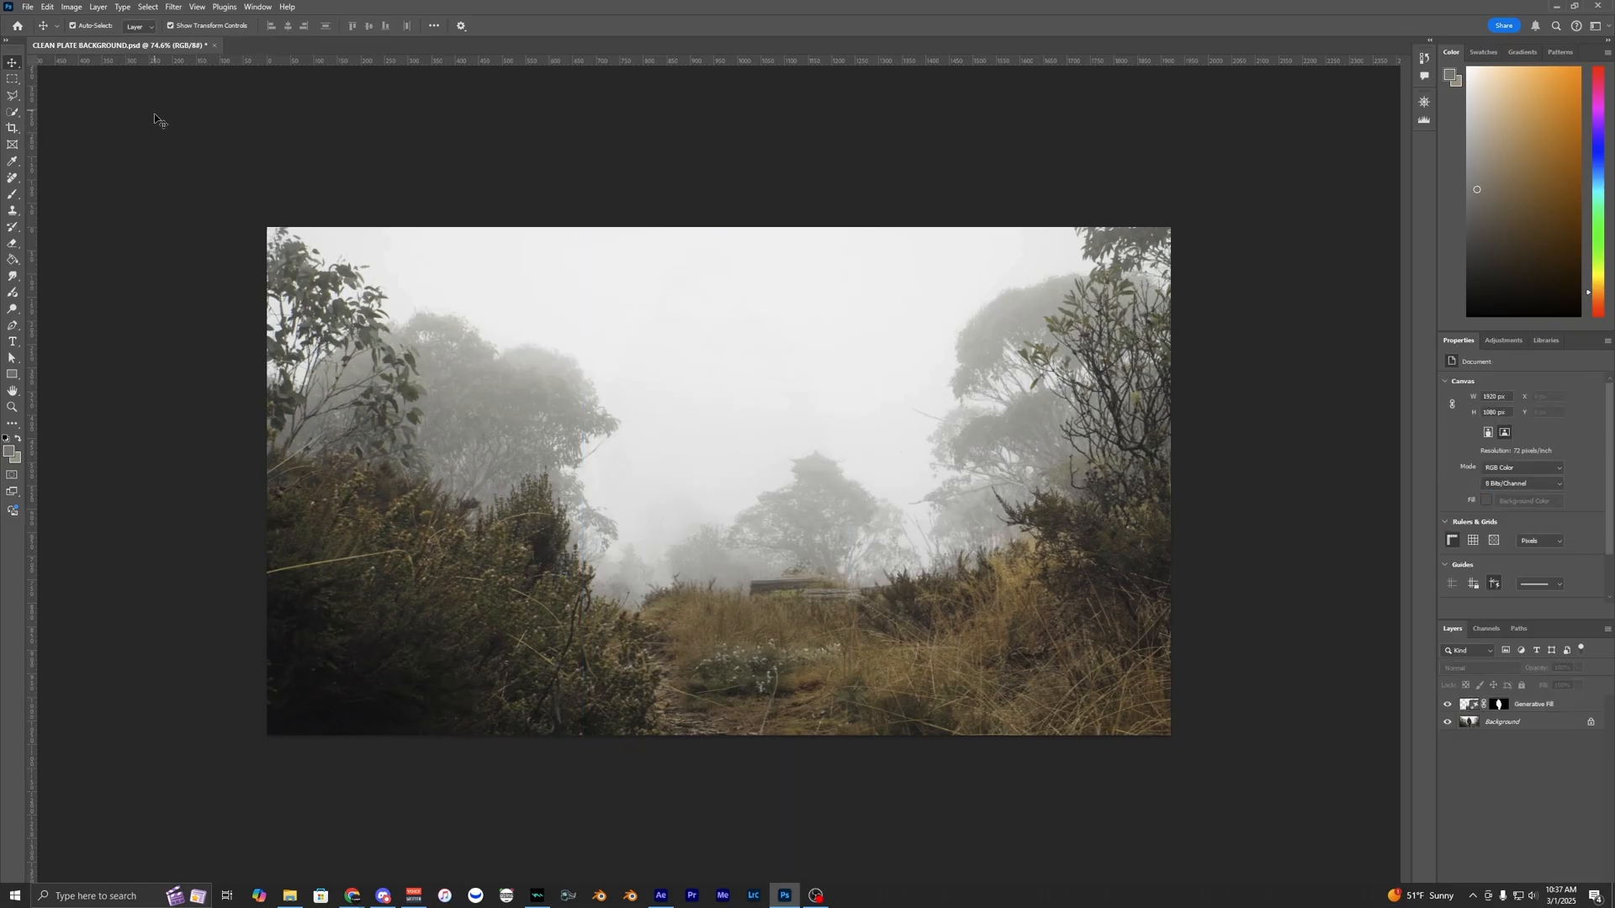
pyautogui.click(26, 7)
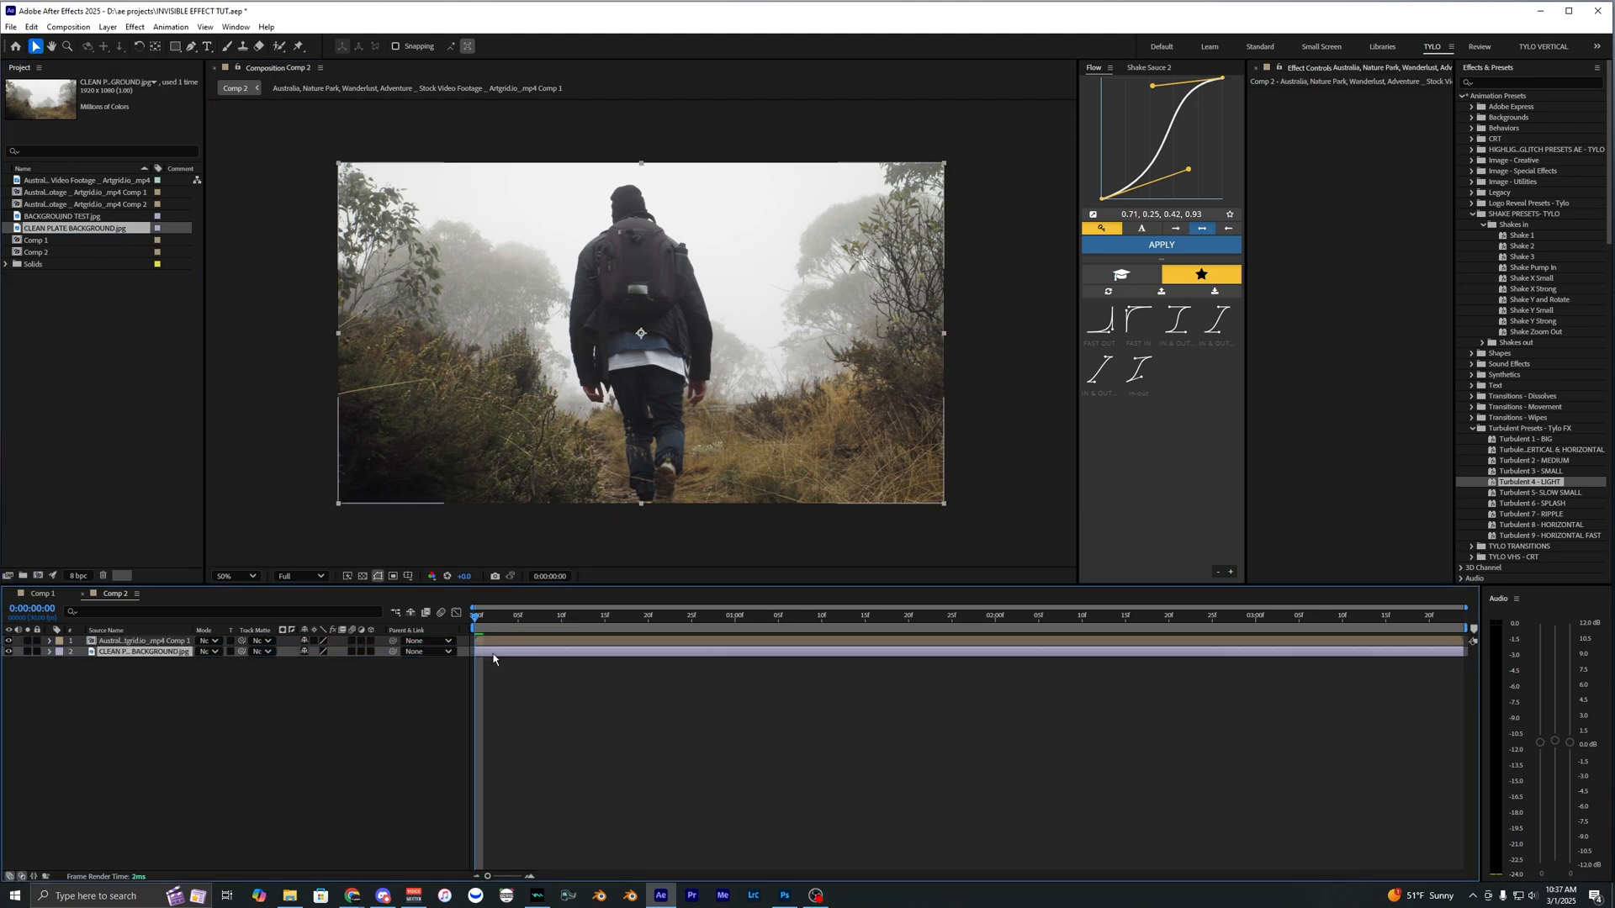
# Step: Place the clean plate layer beneath the footage and turn the walker layer back on to compare
pyautogui.click(10, 641)
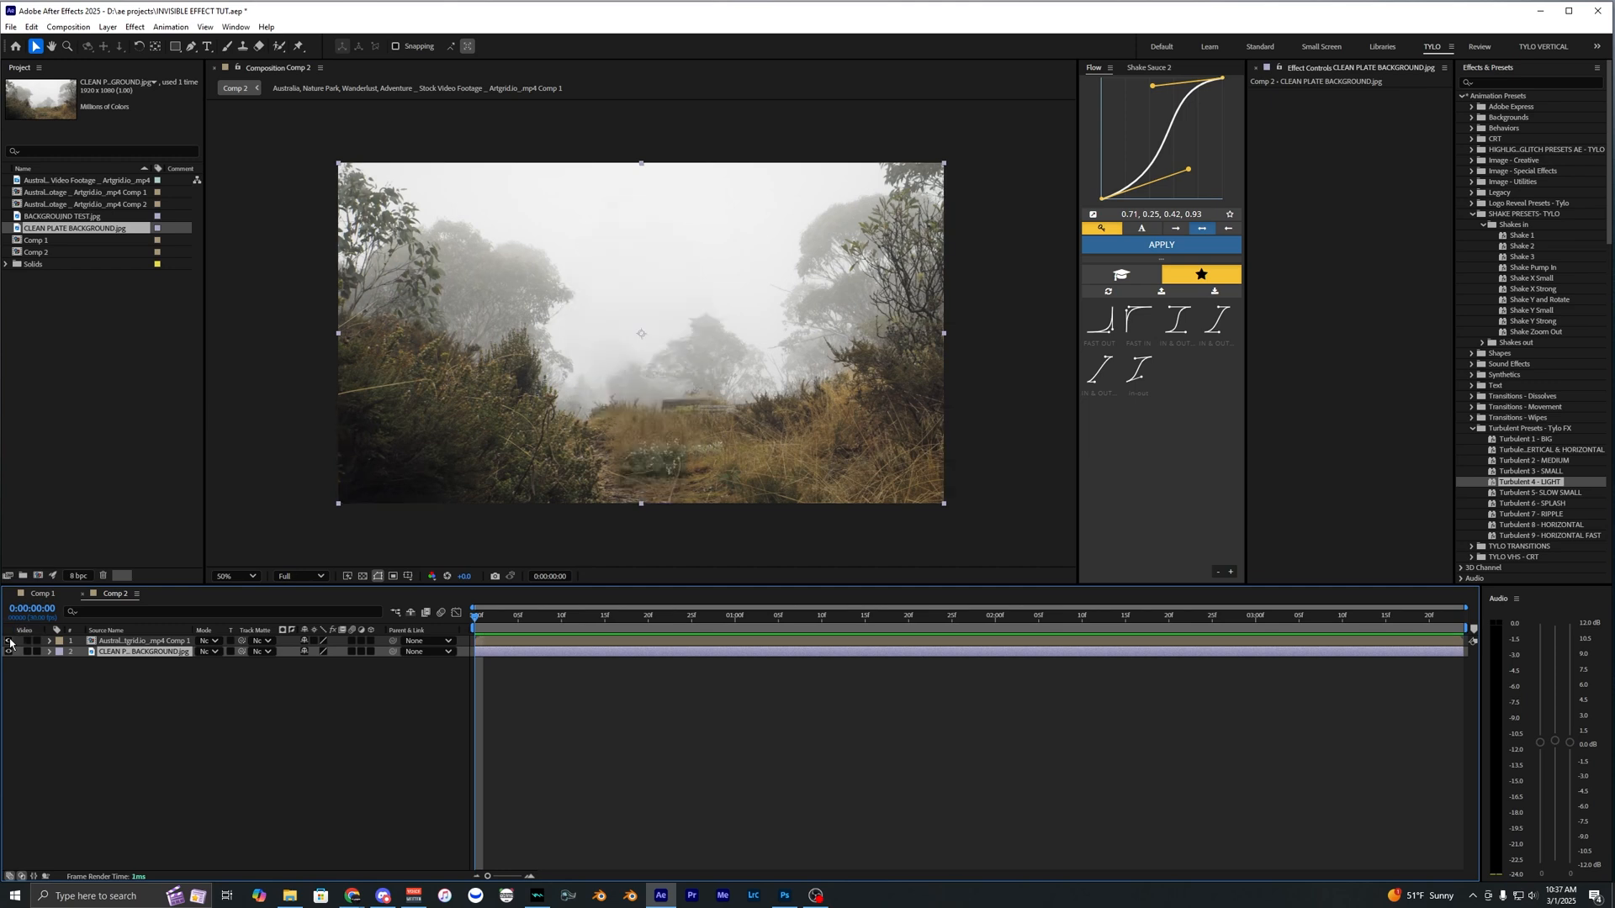
pyautogui.click(680, 615)
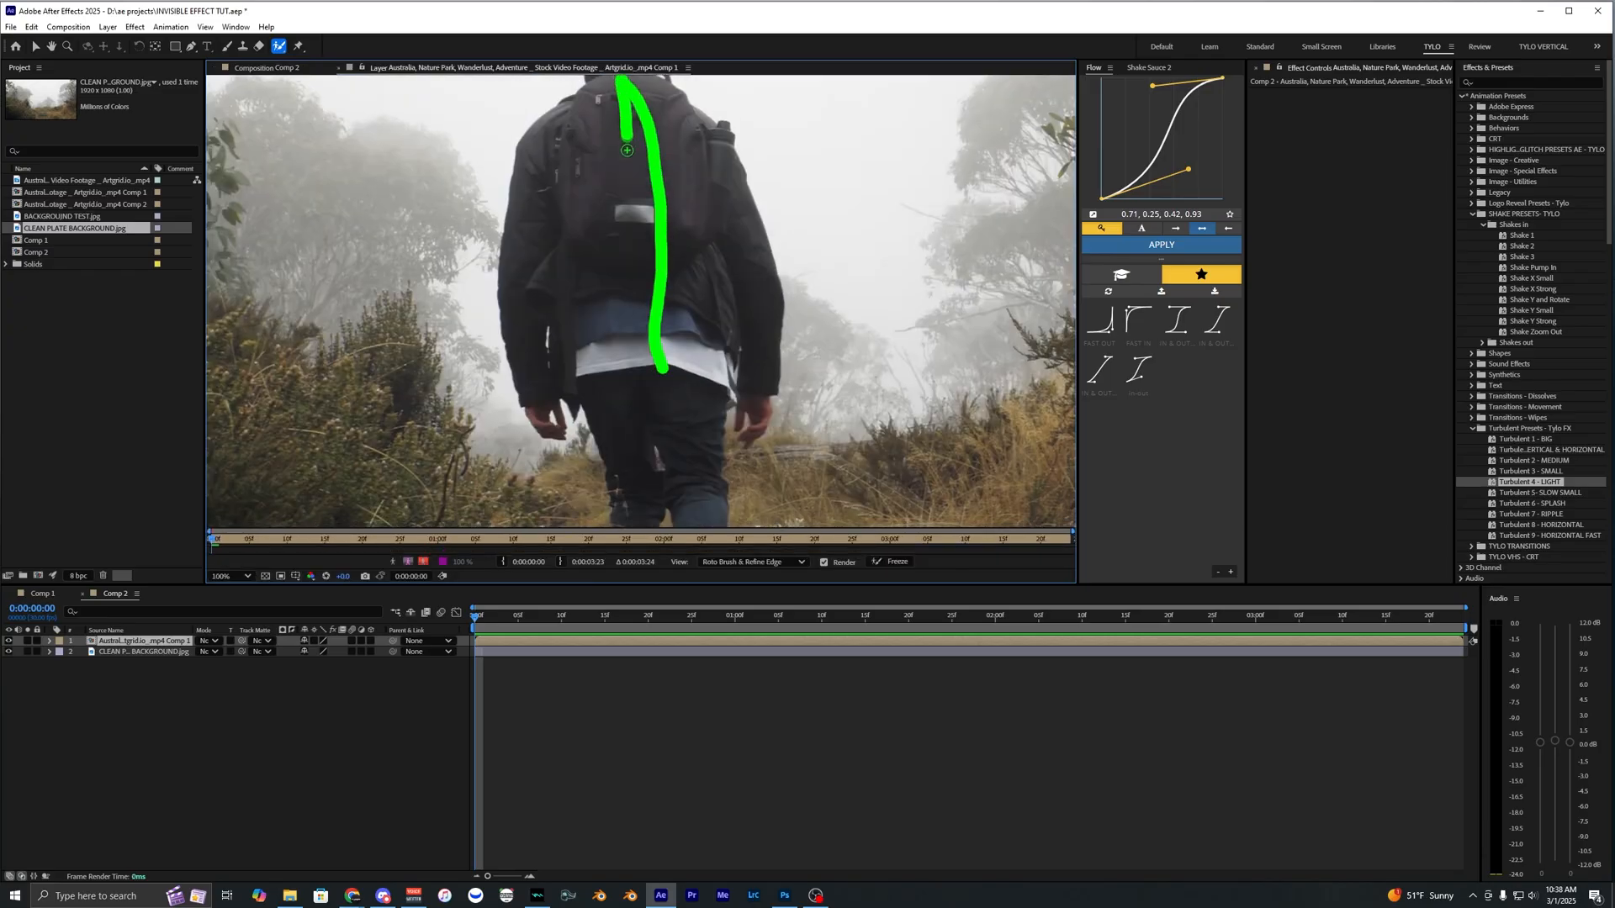
# Step: Switch Roto Brush to version 3.0 and refine the outline around the walker
pyautogui.click(1397, 104)
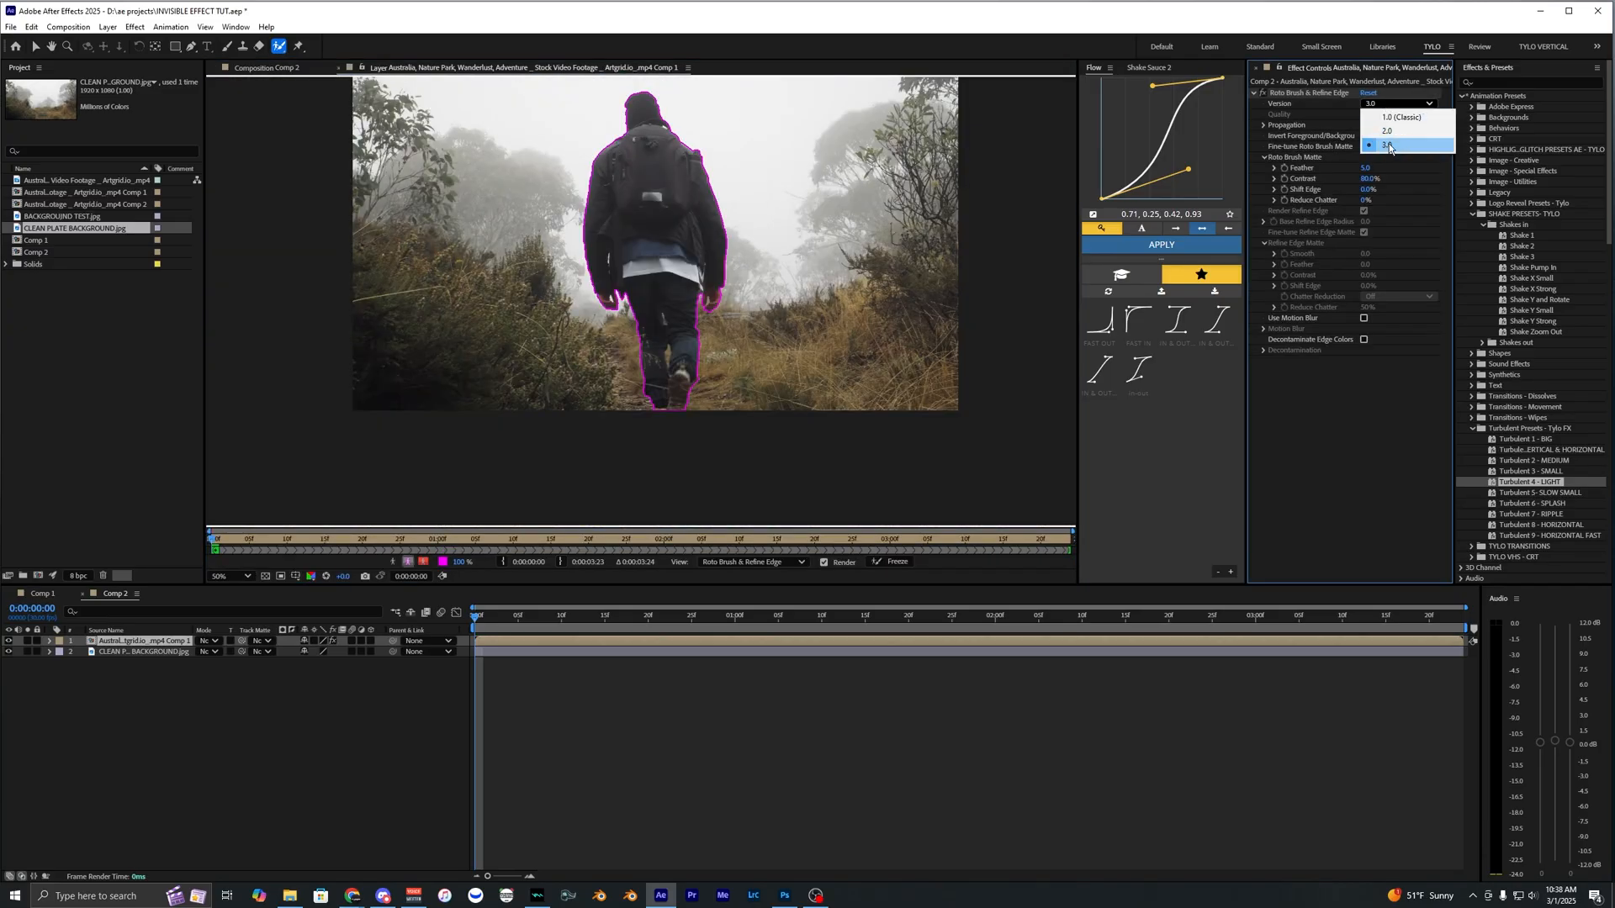
pyautogui.click(1391, 148)
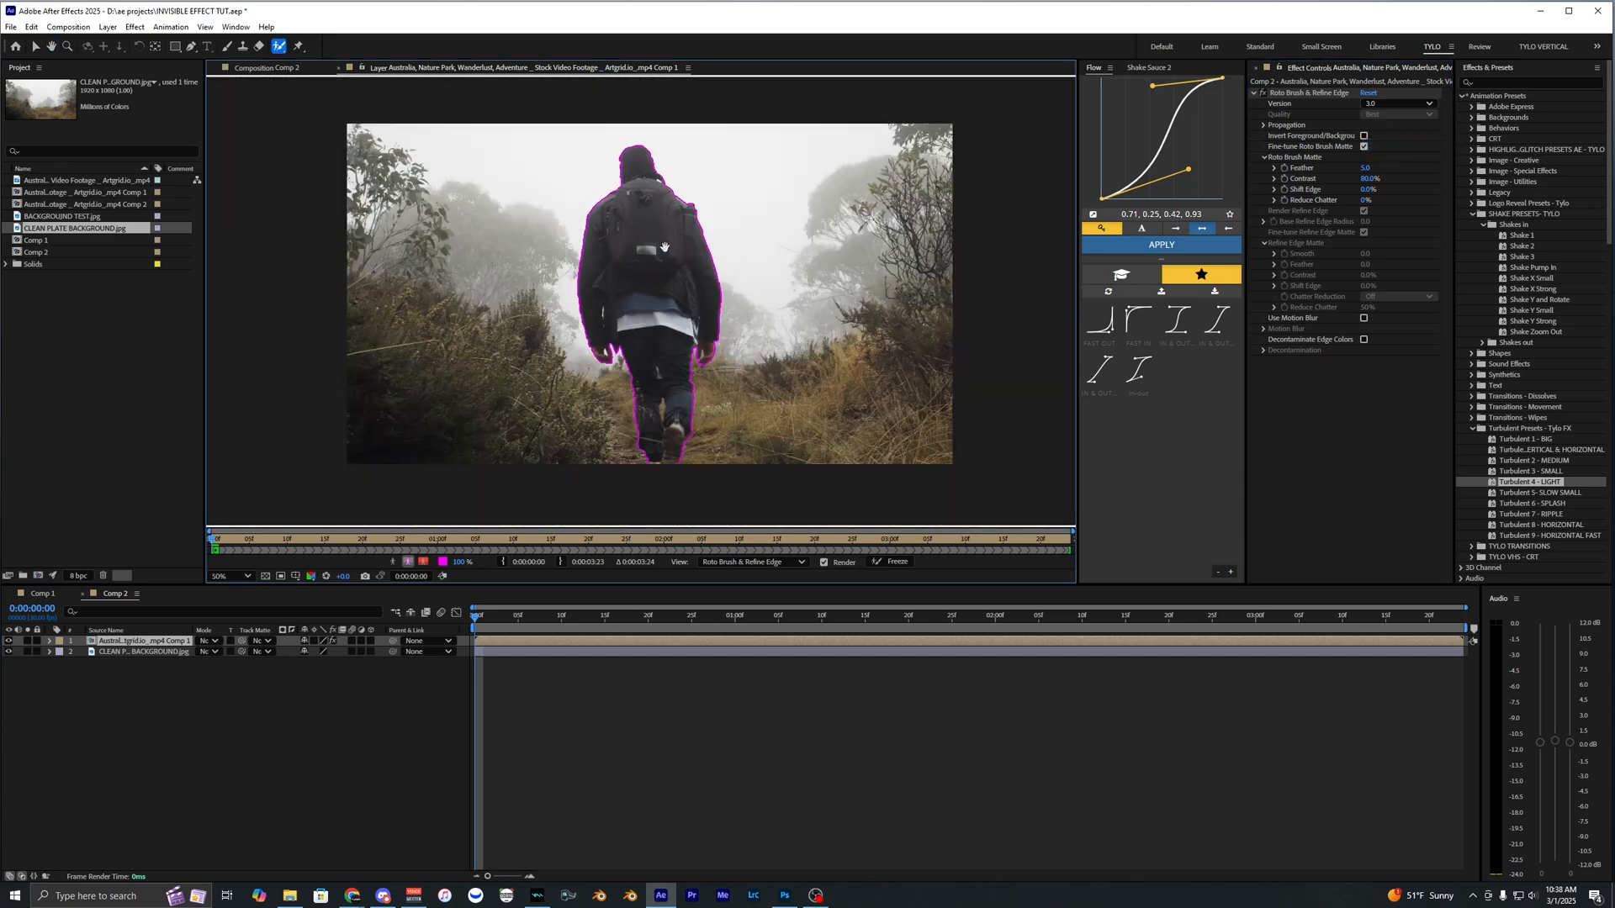
pyautogui.click(510, 616)
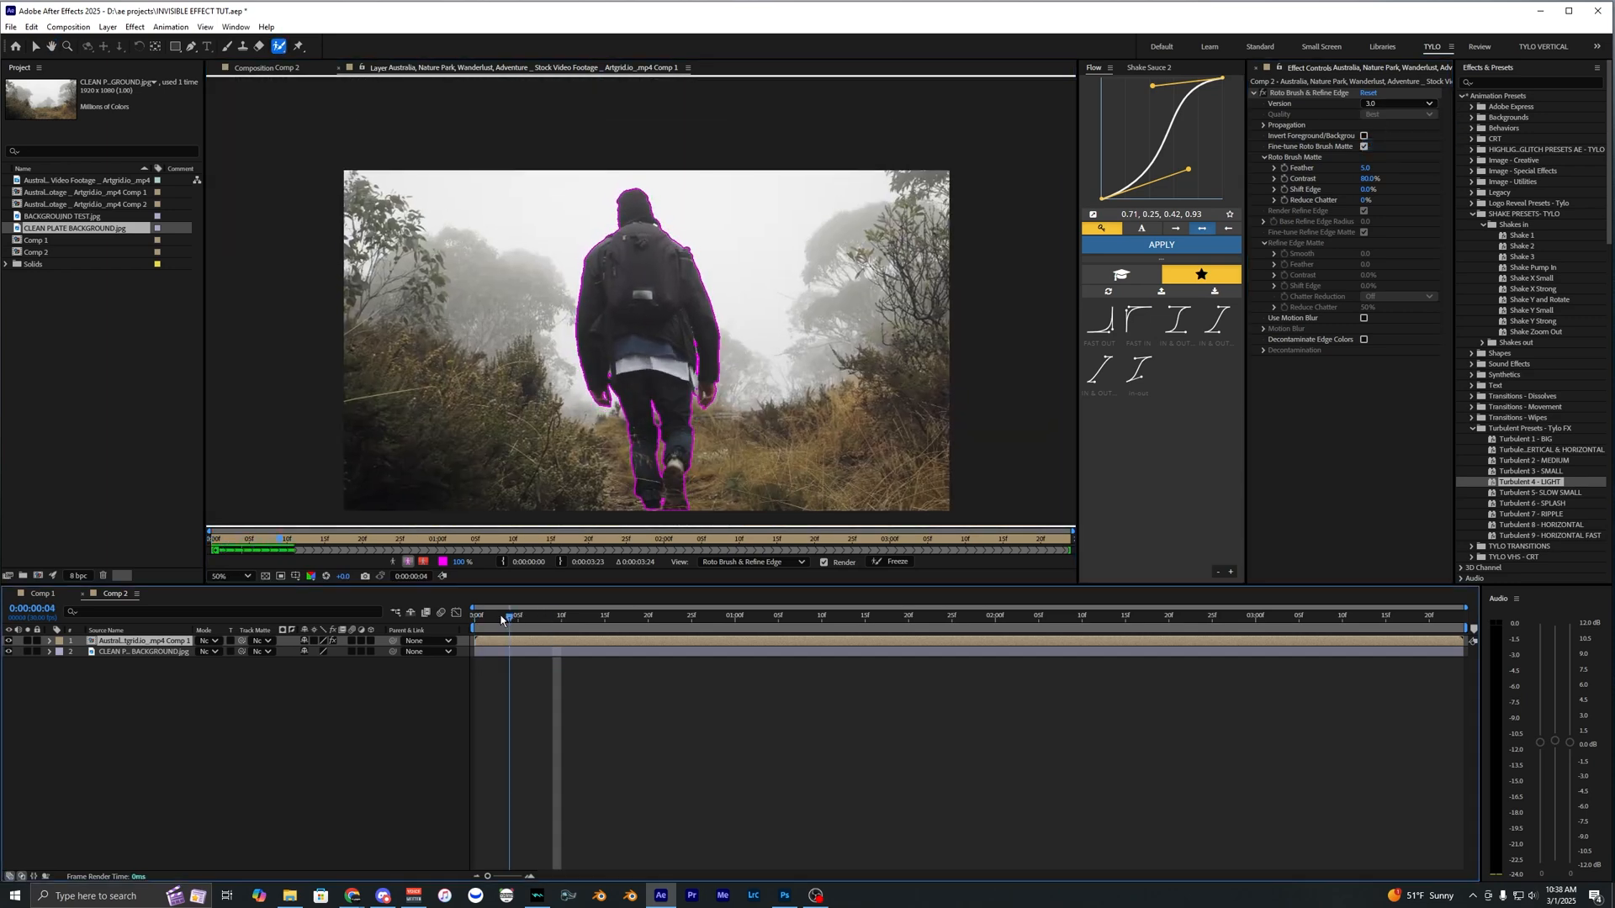
# Step: Propagate the walker matte through later frames of the clip and Freeze it
pyautogui.click(589, 616)
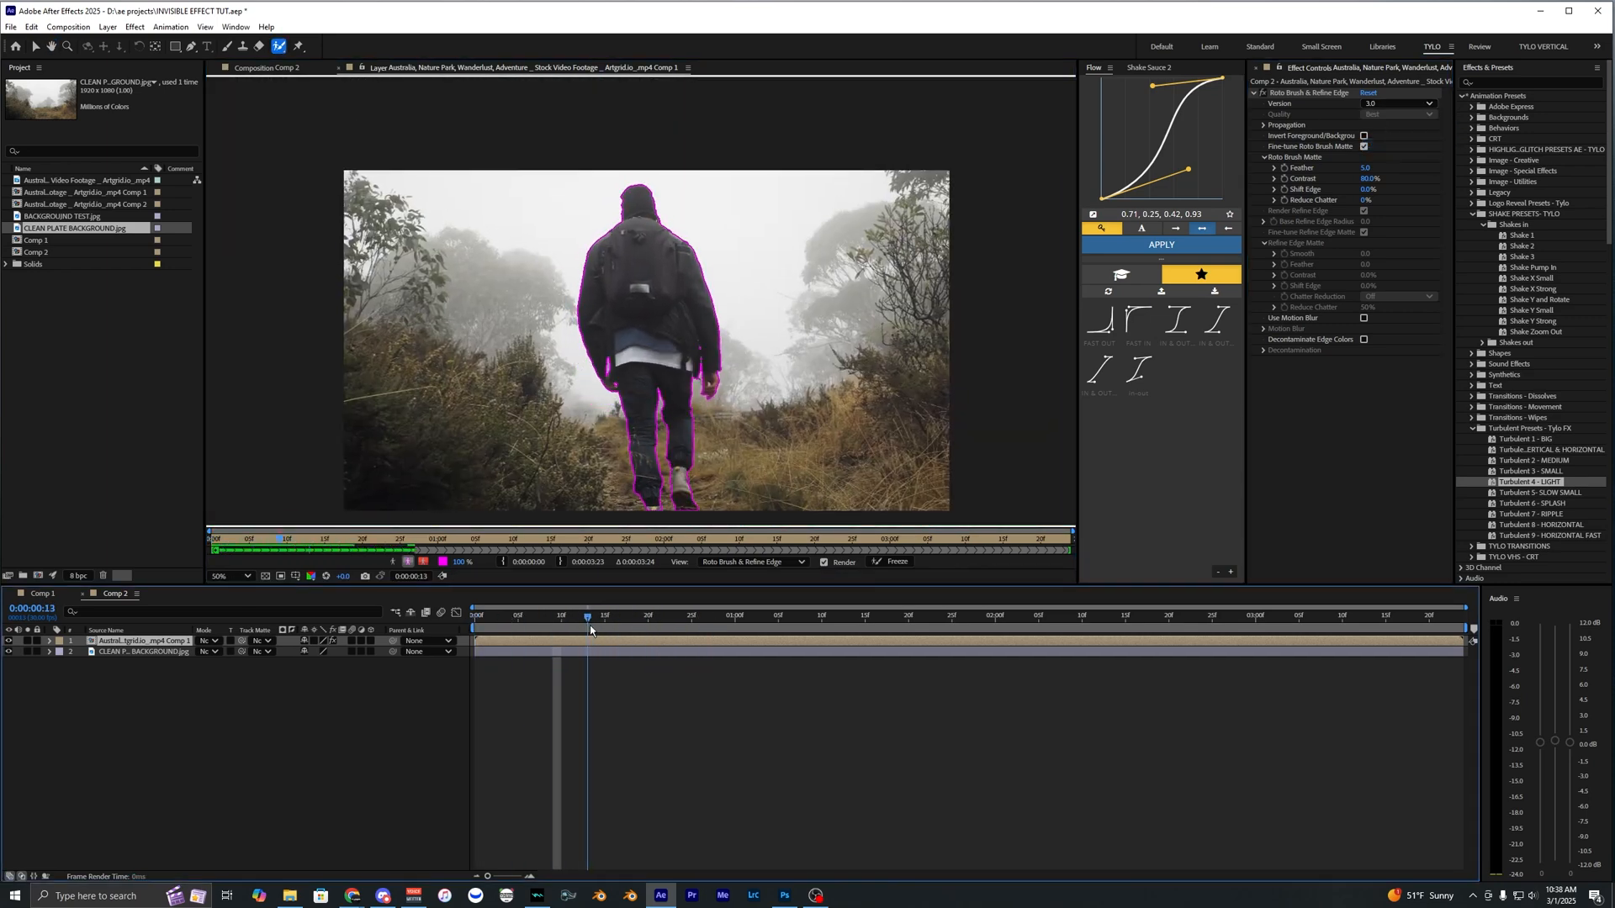
pyautogui.click(916, 615)
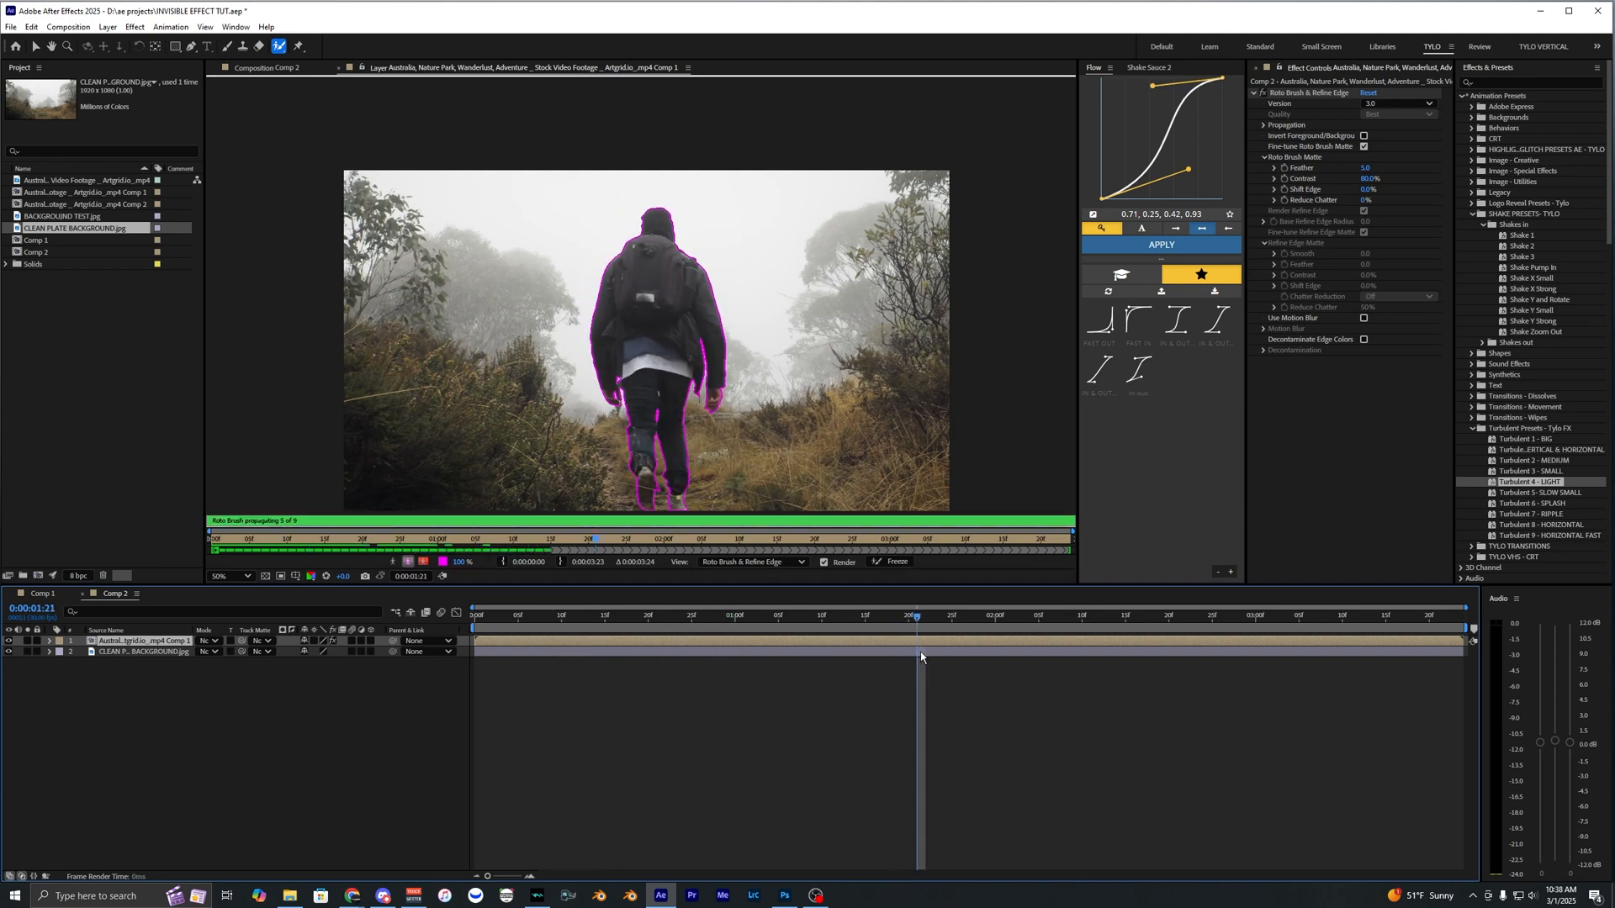
pyautogui.click(1036, 615)
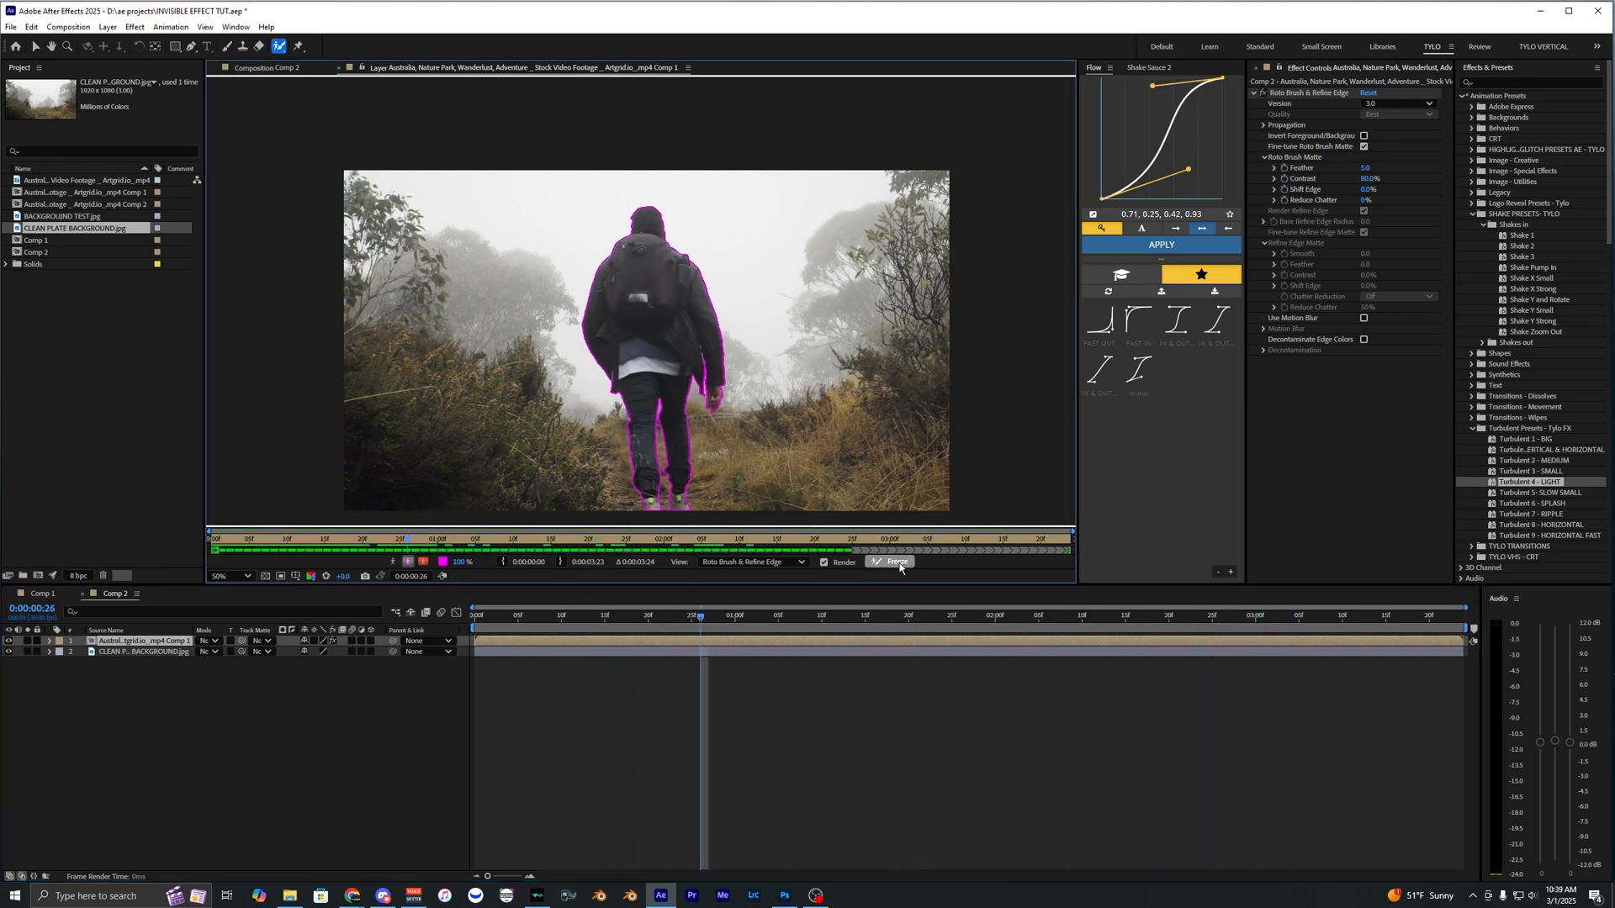
pyautogui.click(893, 561)
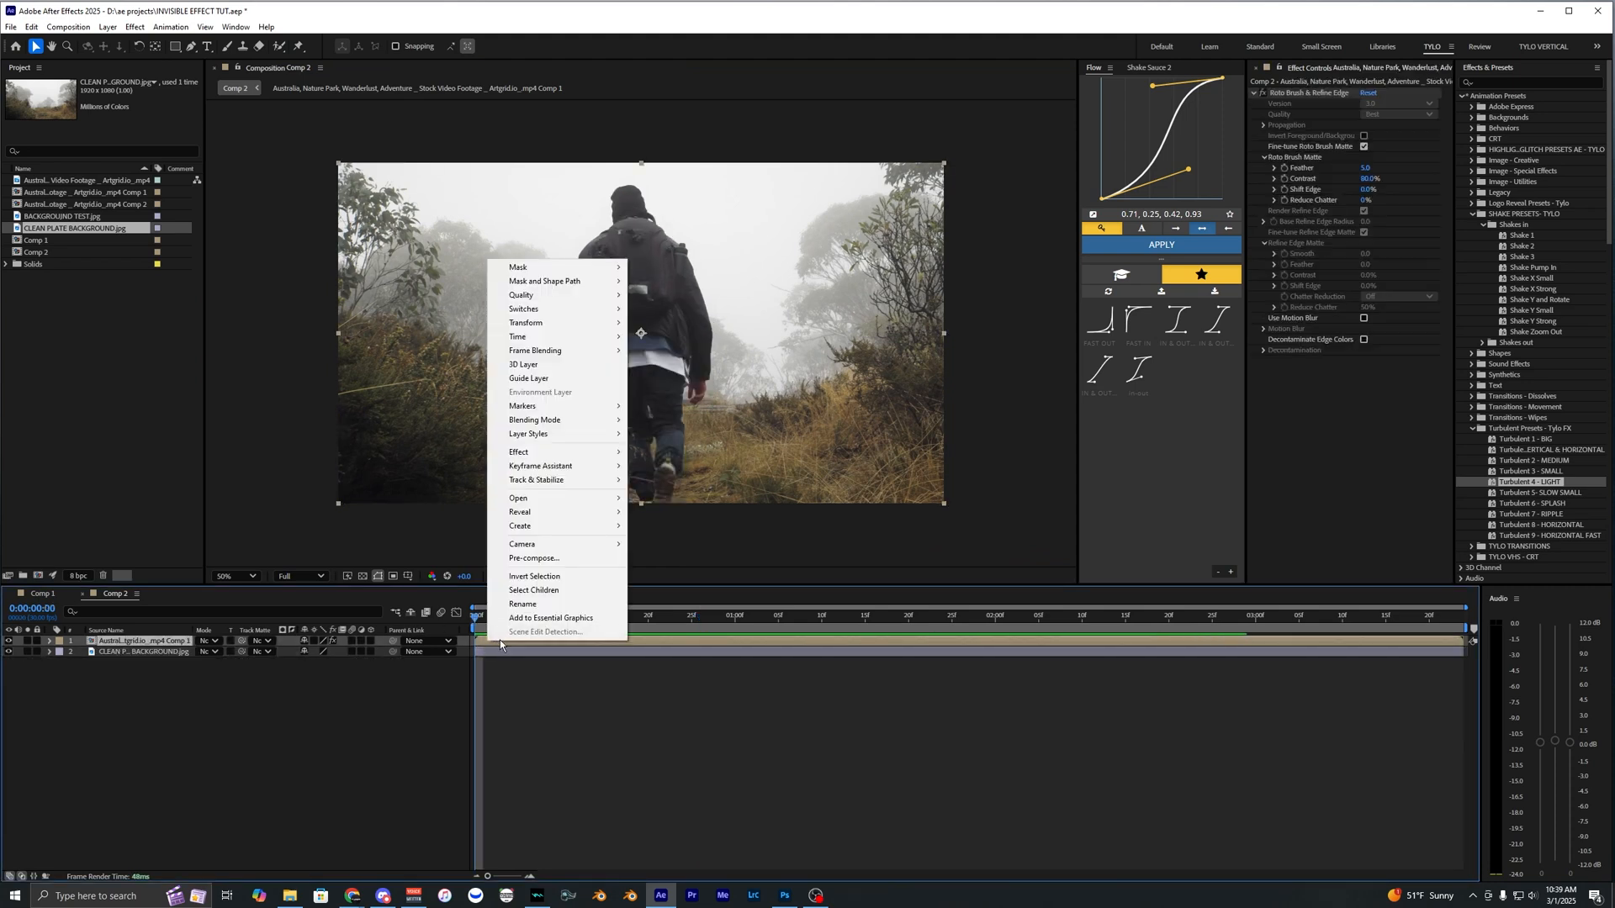
# Step: Pre-compose the walker layer with 'Move all attributes into the new composition' and select the nested comp
pyautogui.click(535, 557)
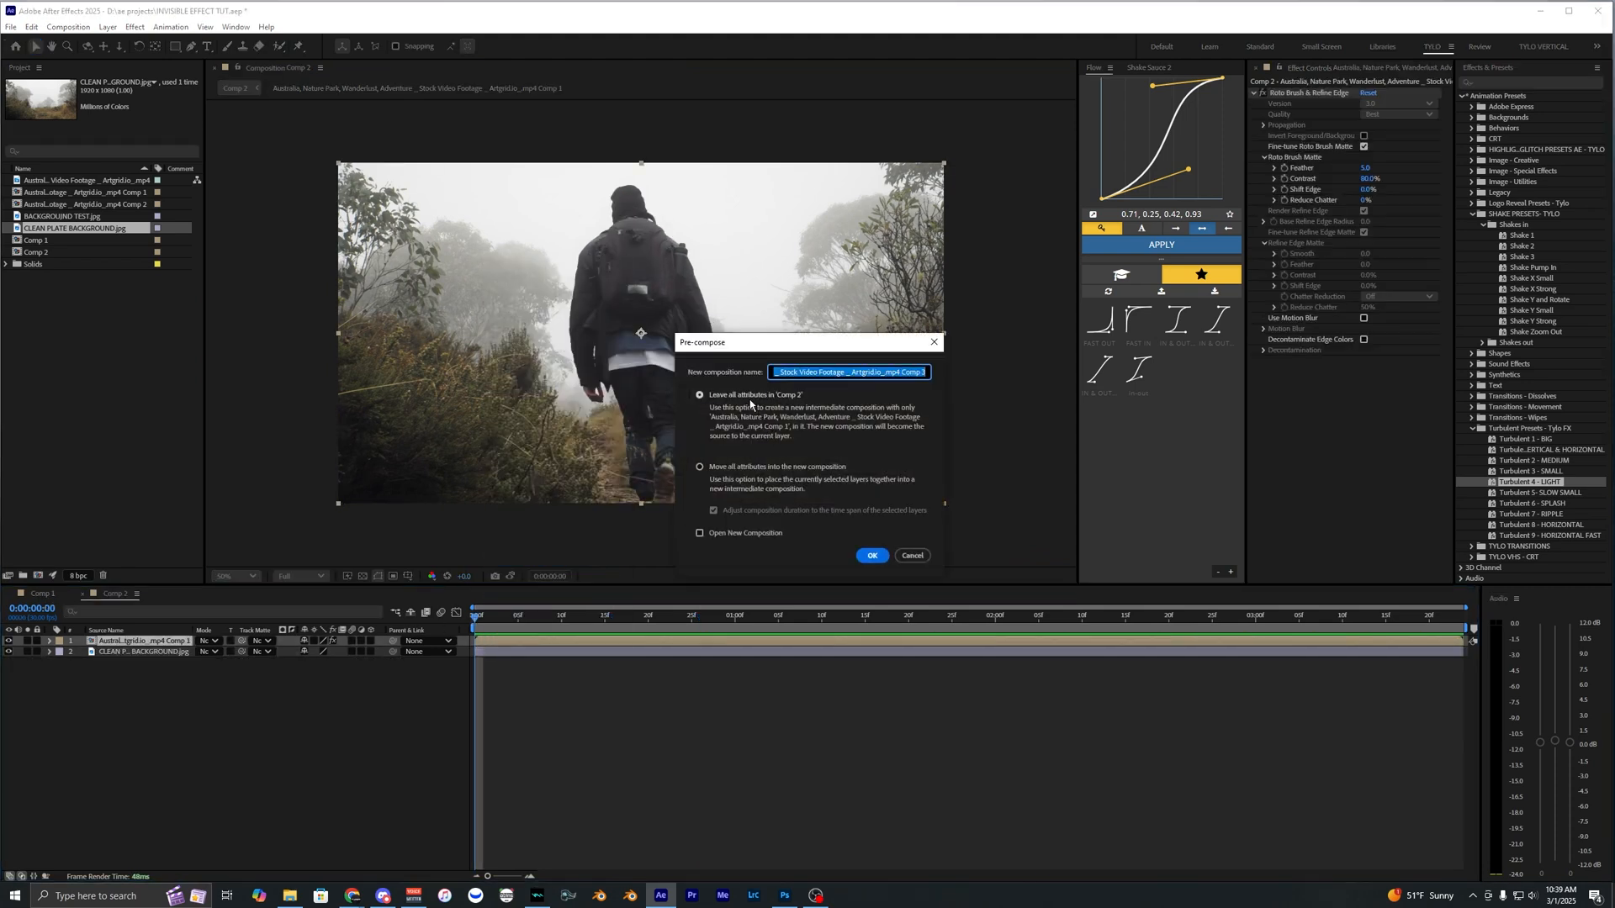
pyautogui.click(700, 467)
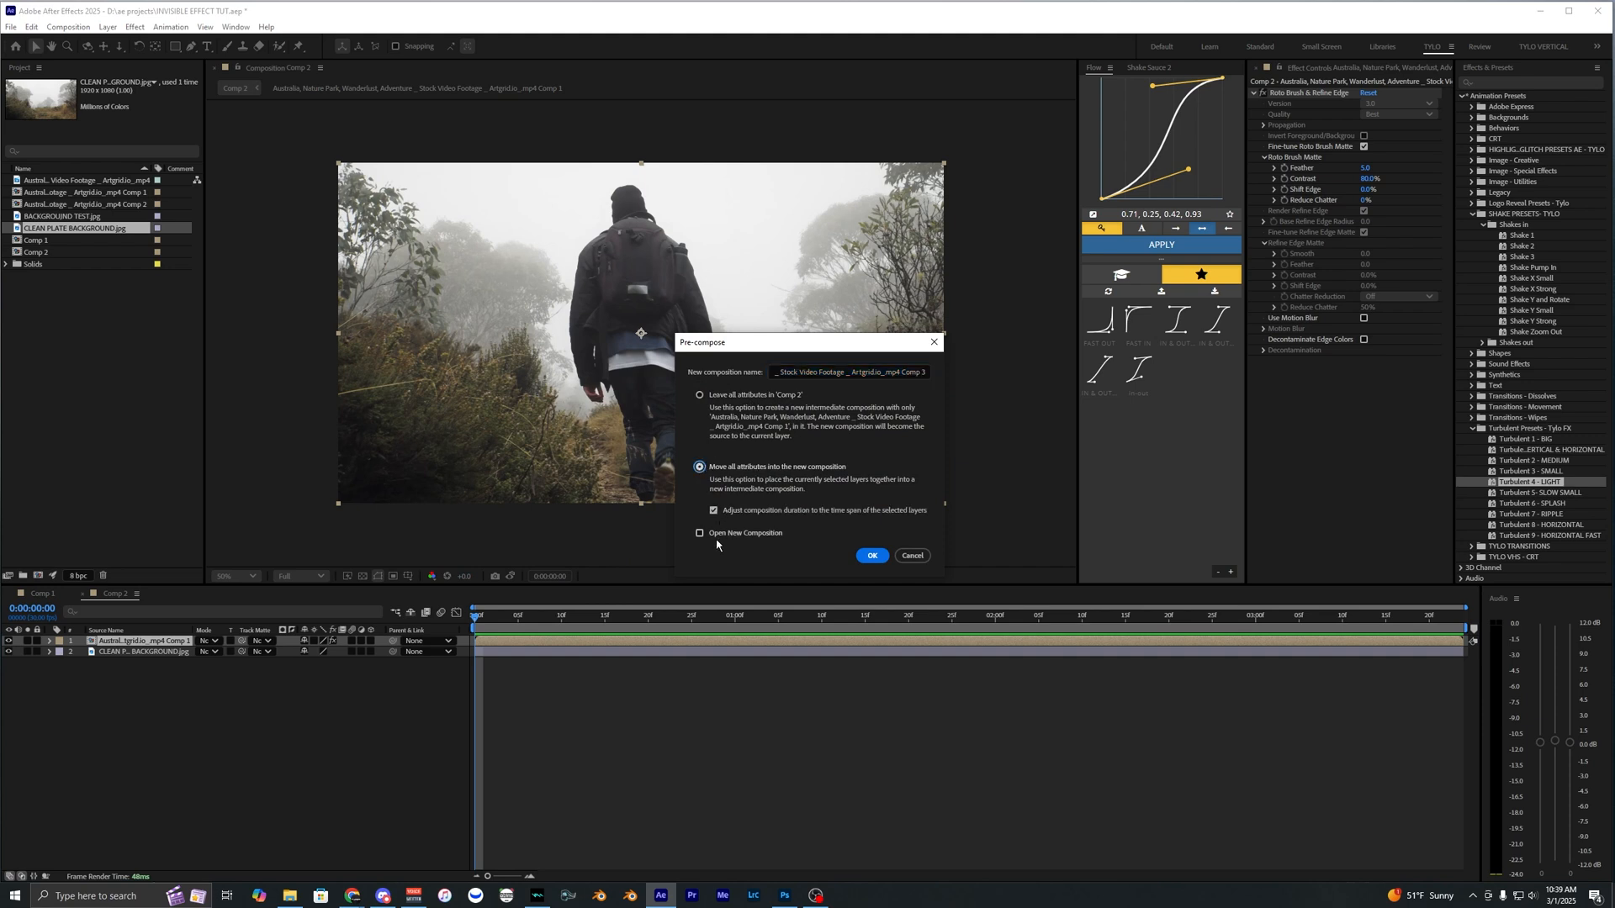
pyautogui.click(871, 555)
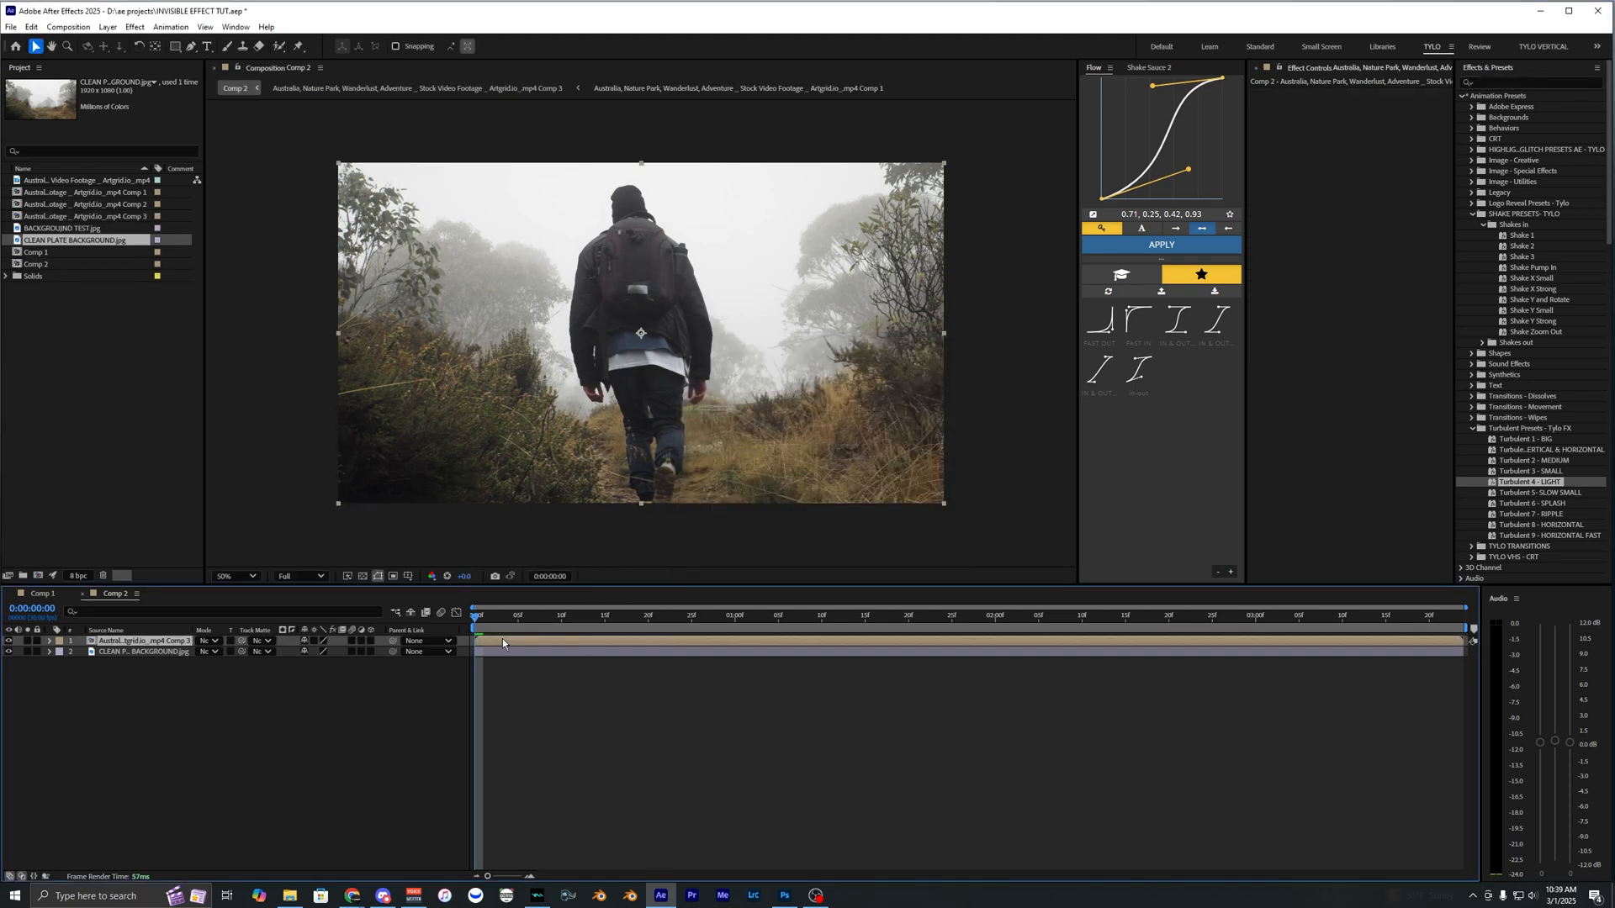
pyautogui.click(520, 616)
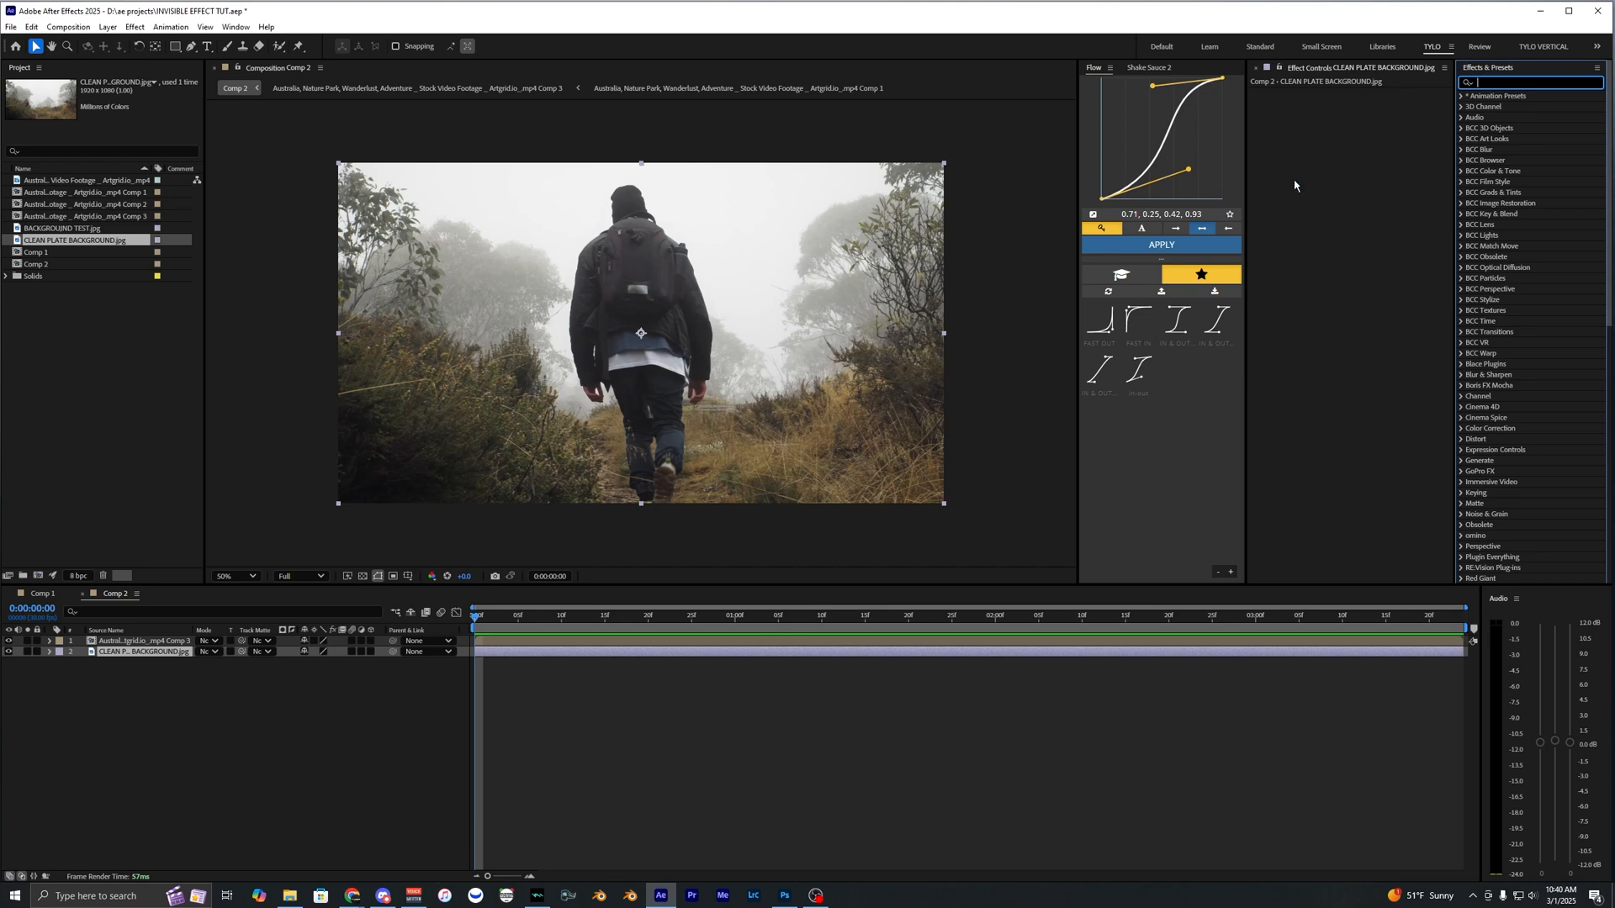
pyautogui.moveTo(1473, 88)
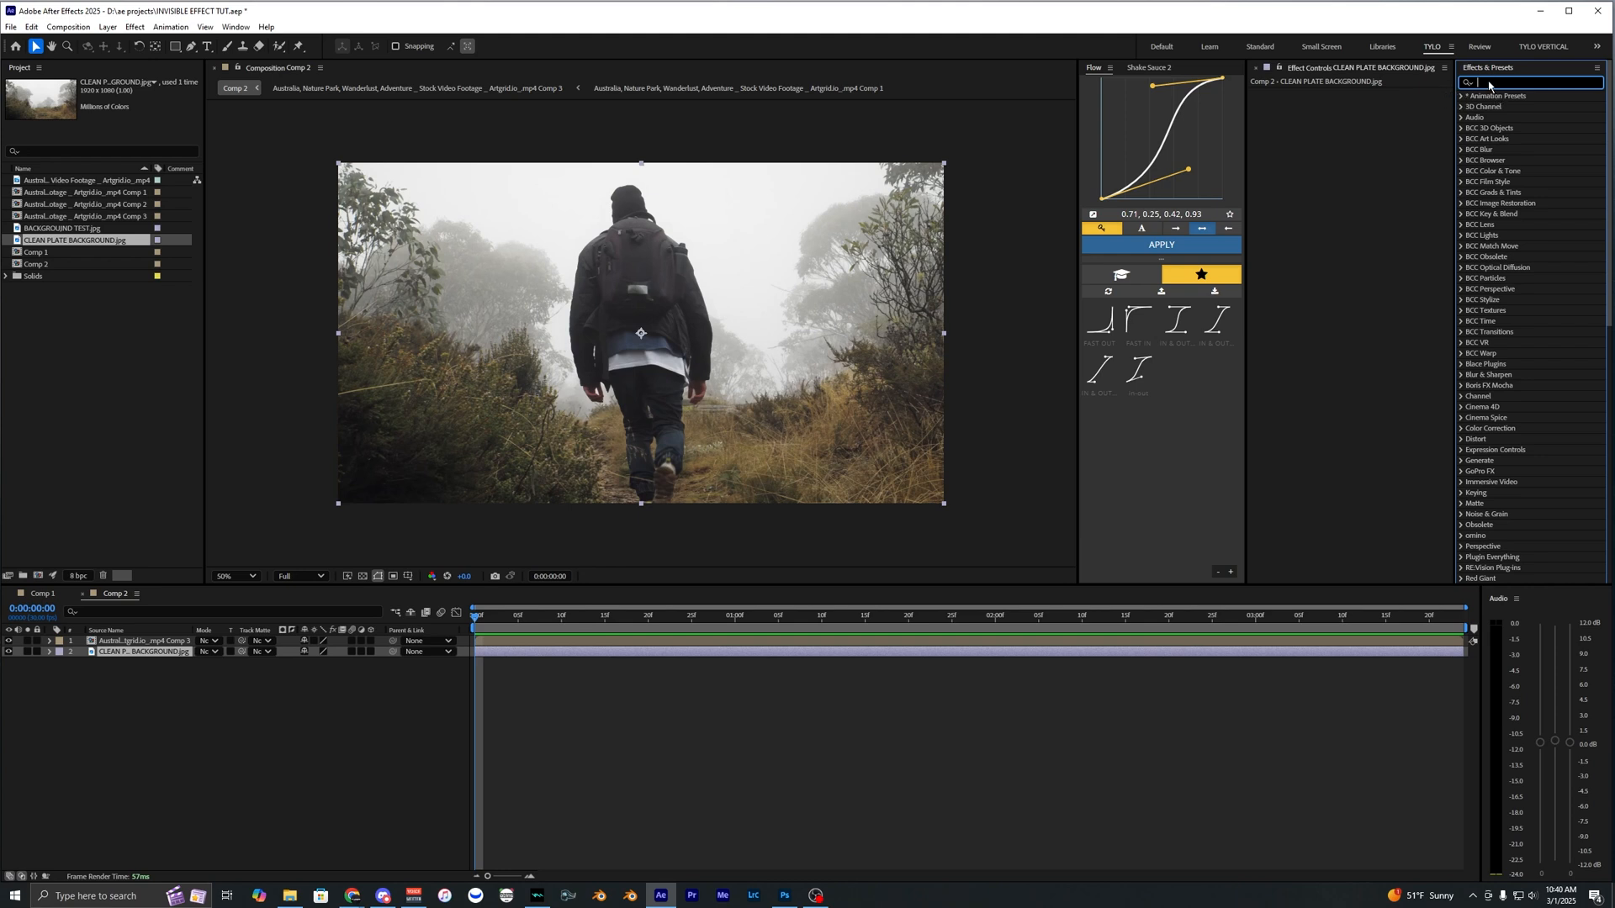
# Step: Filter Effects & Presets with 'disp' to find displacement effects
pyautogui.write('disp')
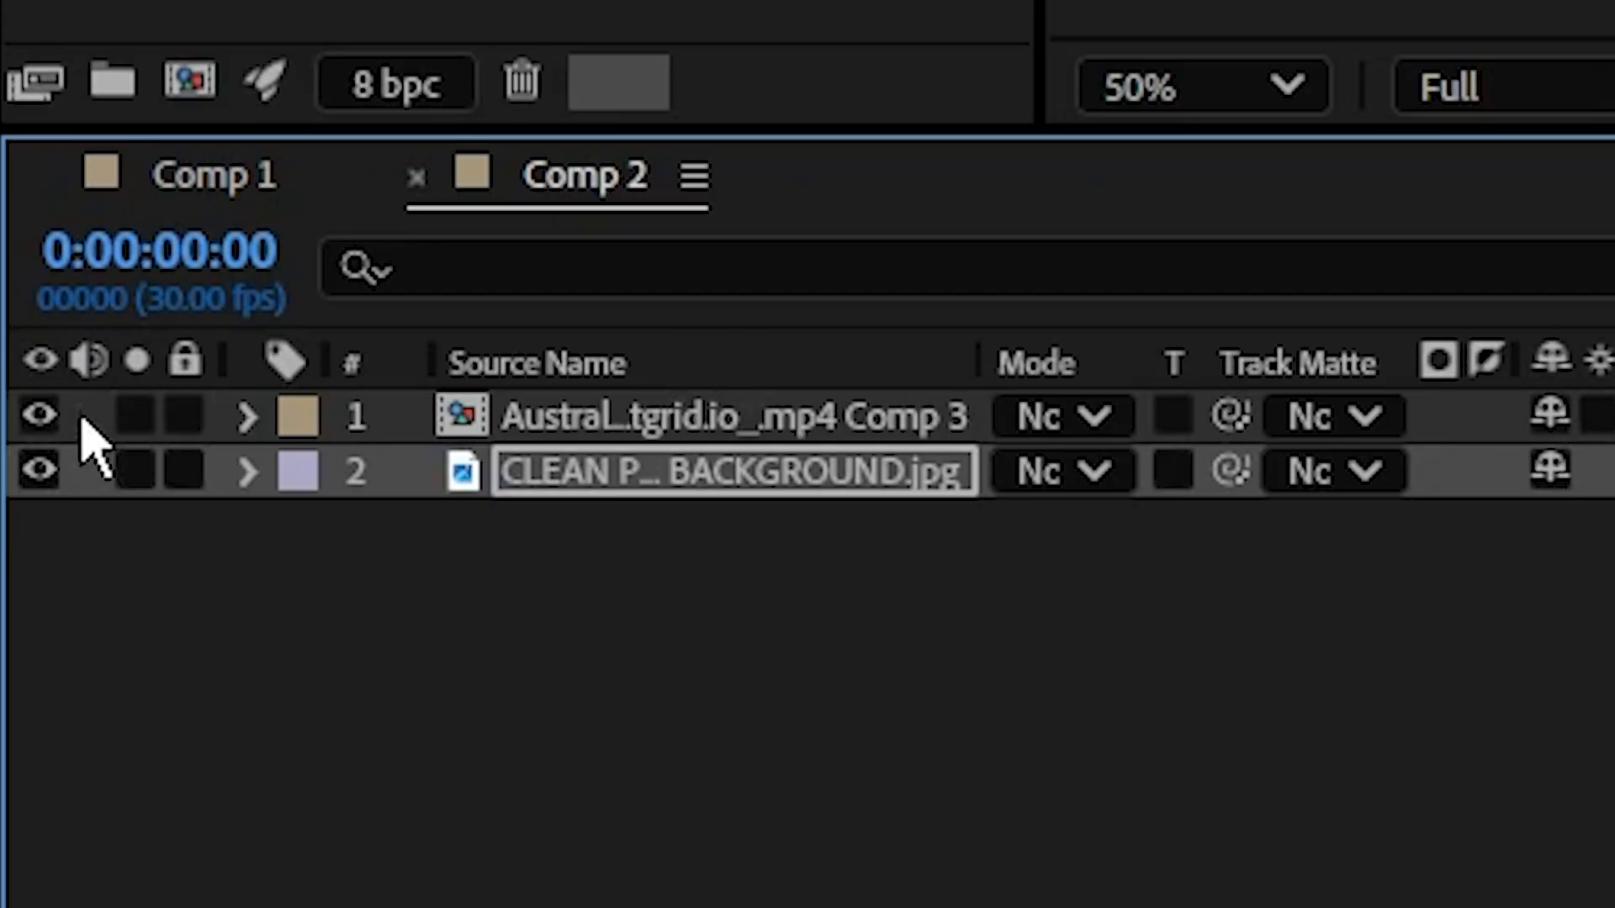
# Step: Hide the walker layer so the clean plate shows before adding Displacer Pro
pyautogui.click(37, 416)
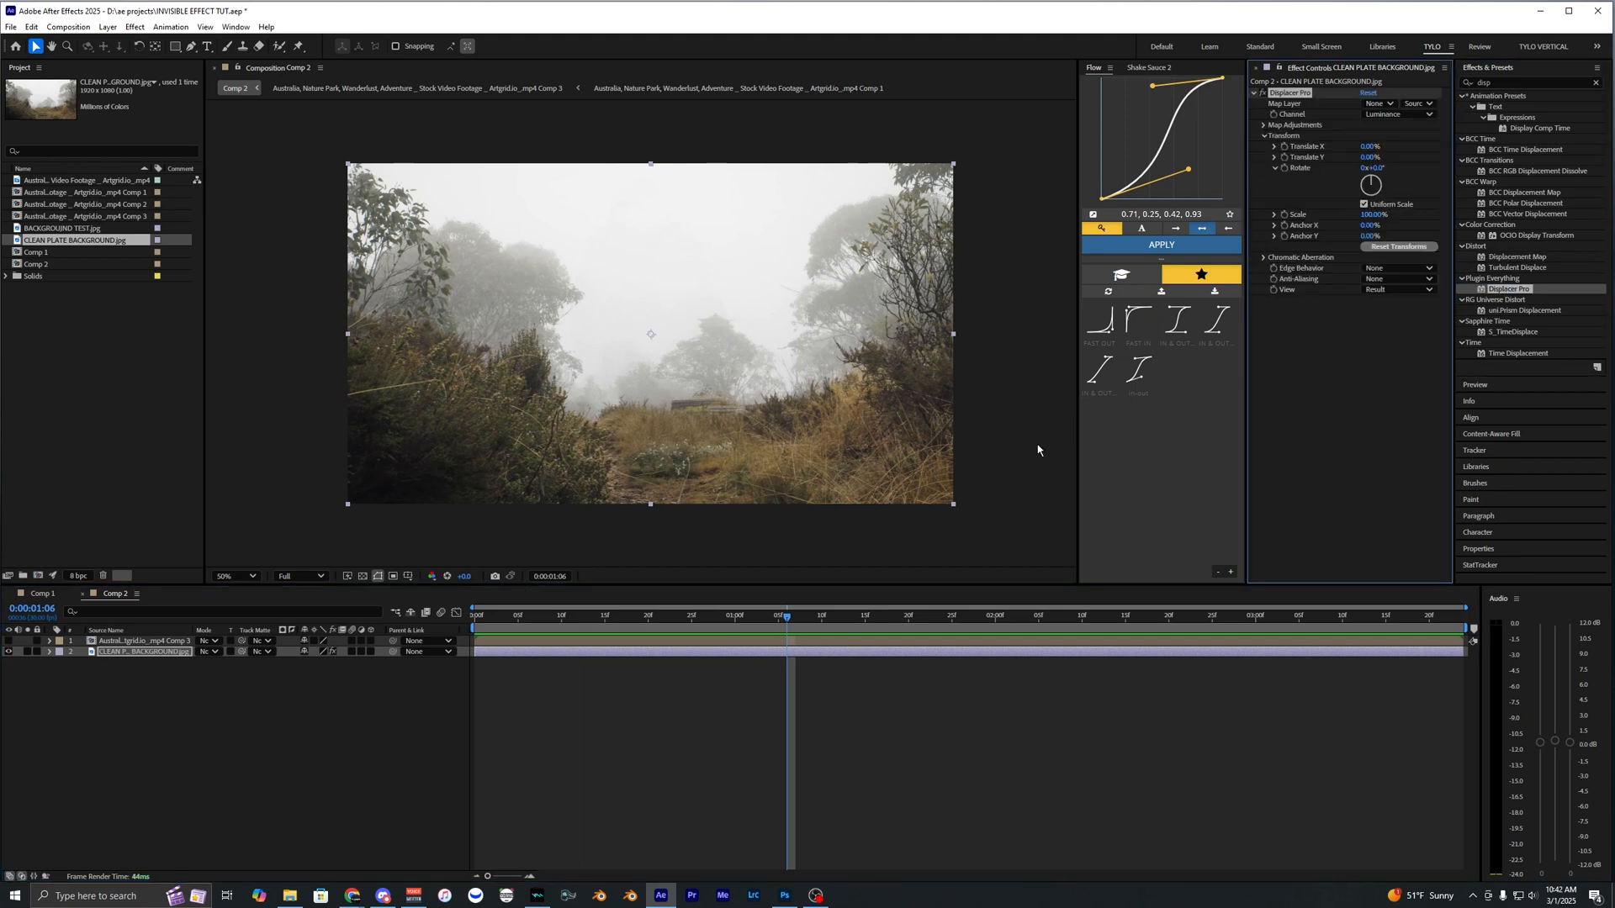
# Step: Set Displacer Pro's Map Layer to Comp 3, Edge Behavior to Repeat and Anti-Aliasing to 2x
pyautogui.click(1376, 105)
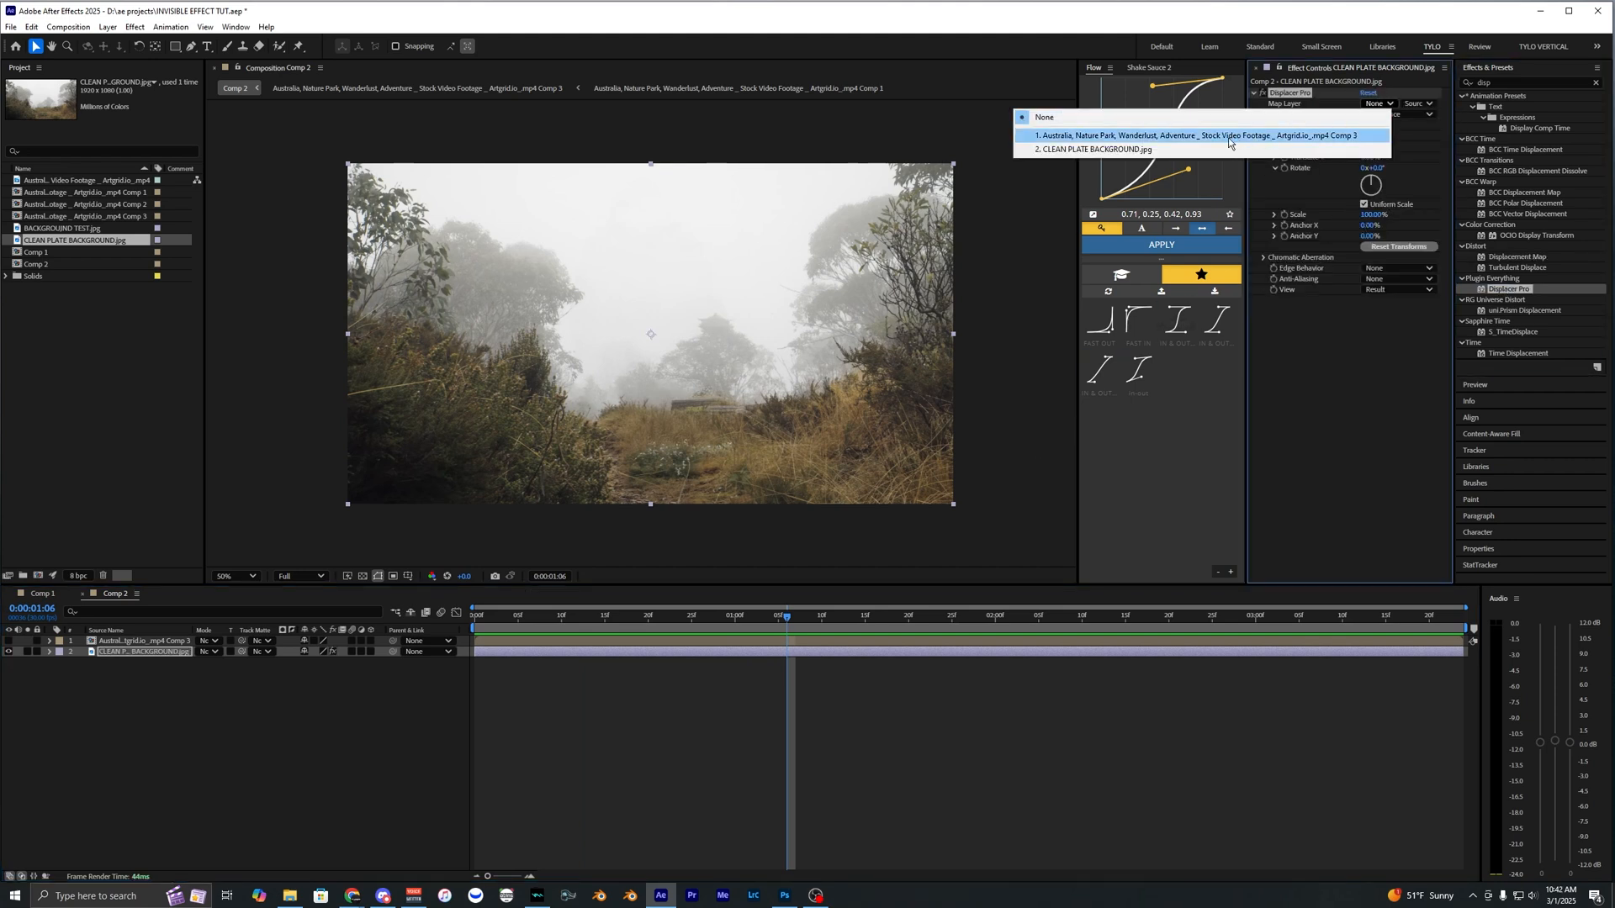
pyautogui.click(1180, 134)
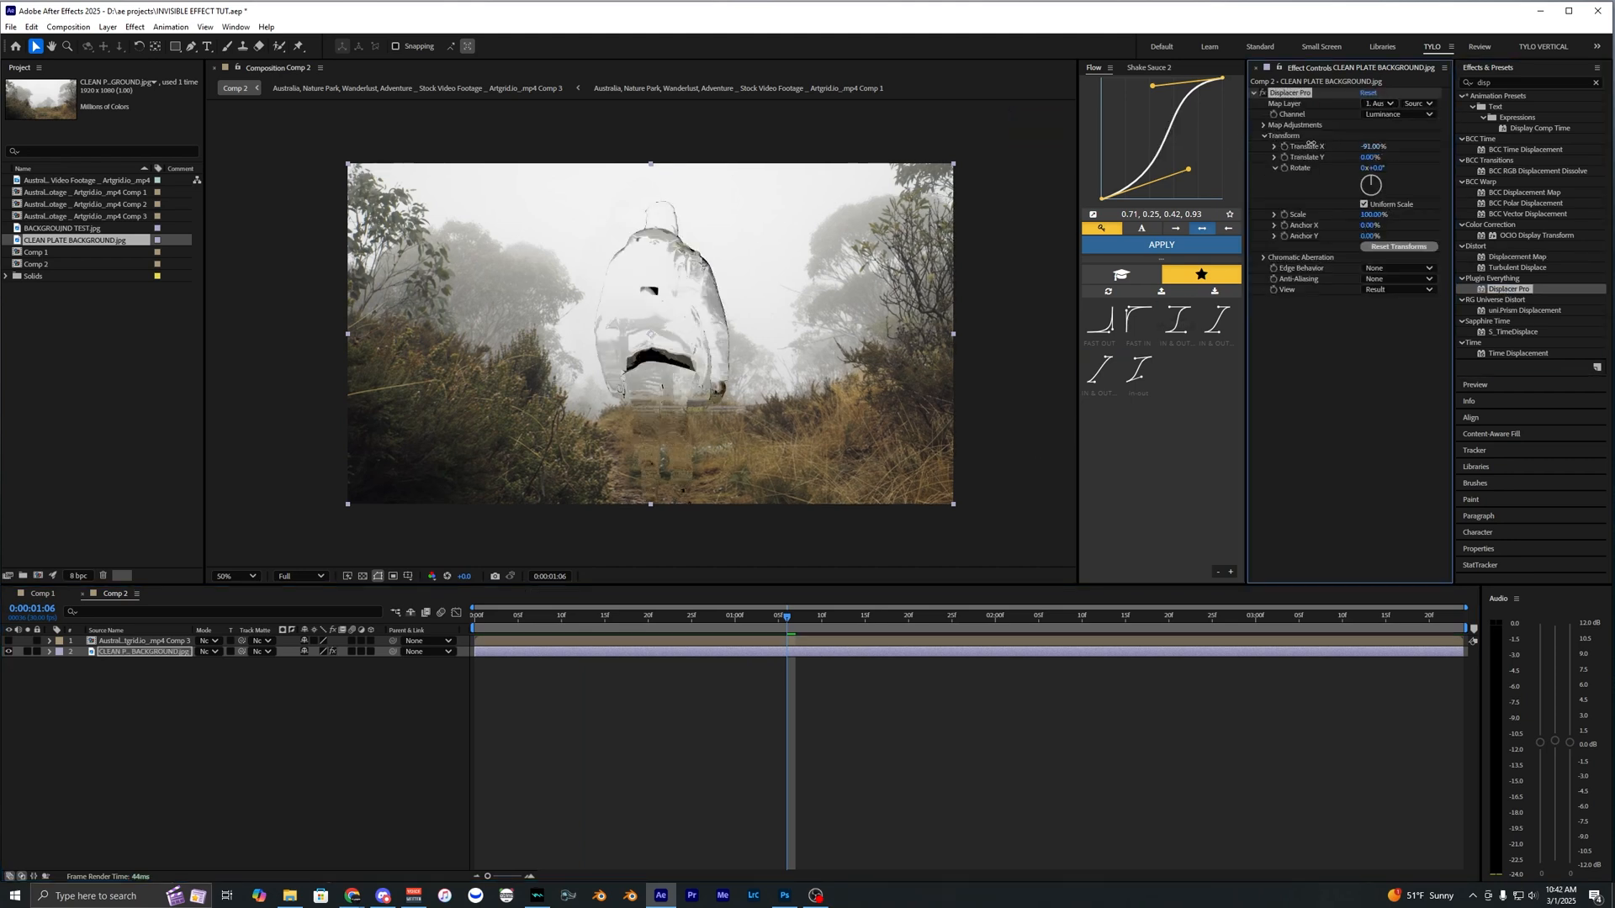
pyautogui.click(1398, 267)
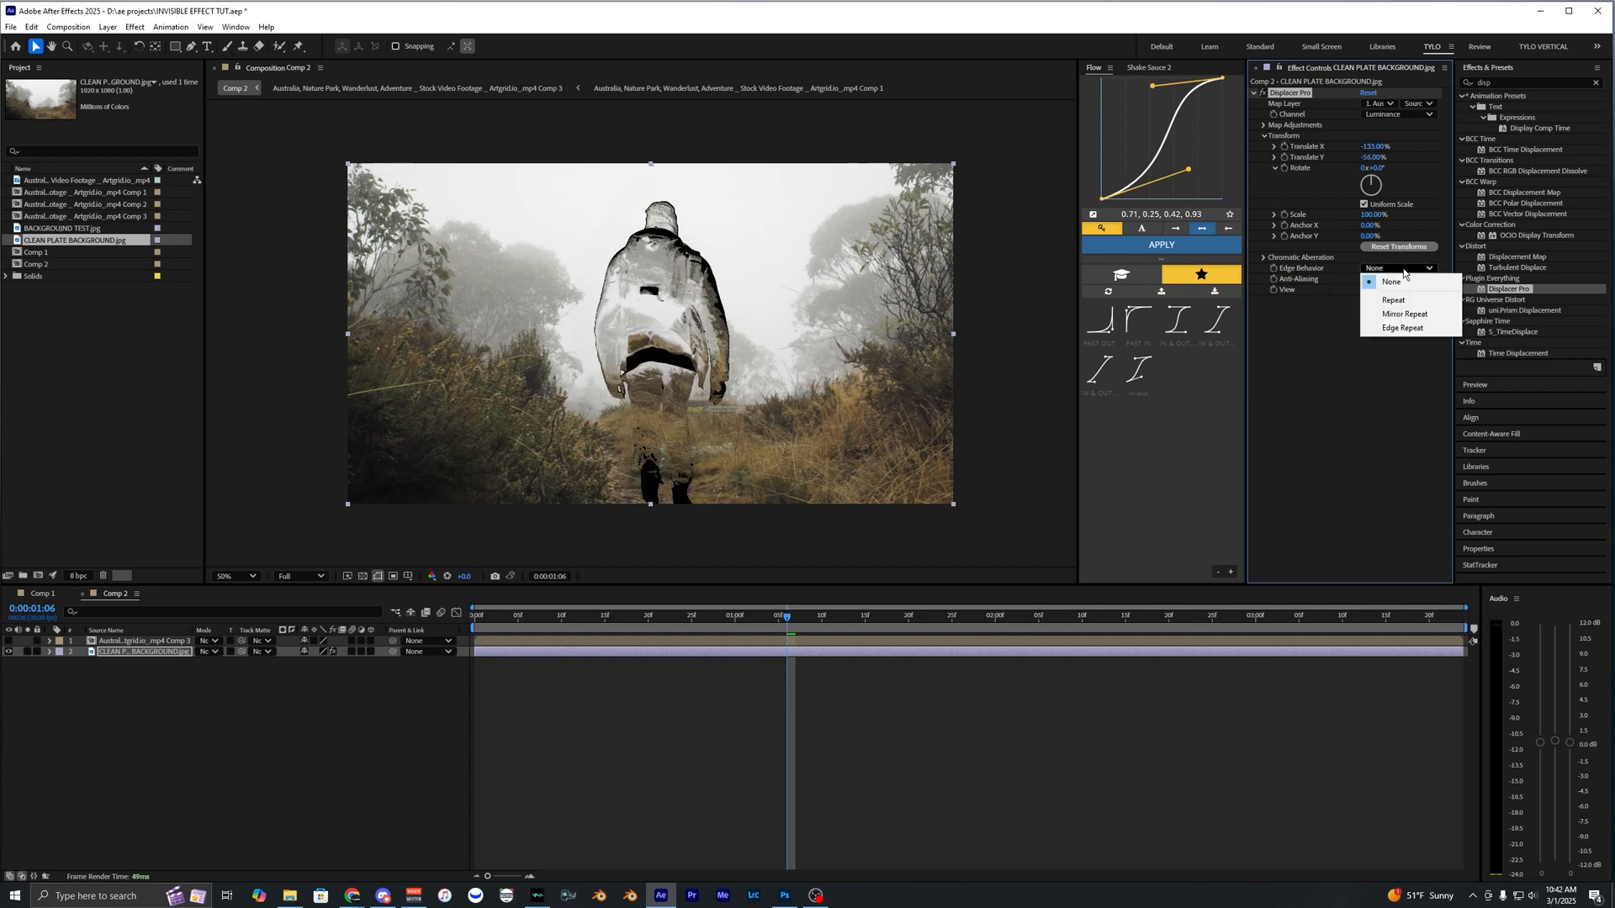
pyautogui.click(1393, 299)
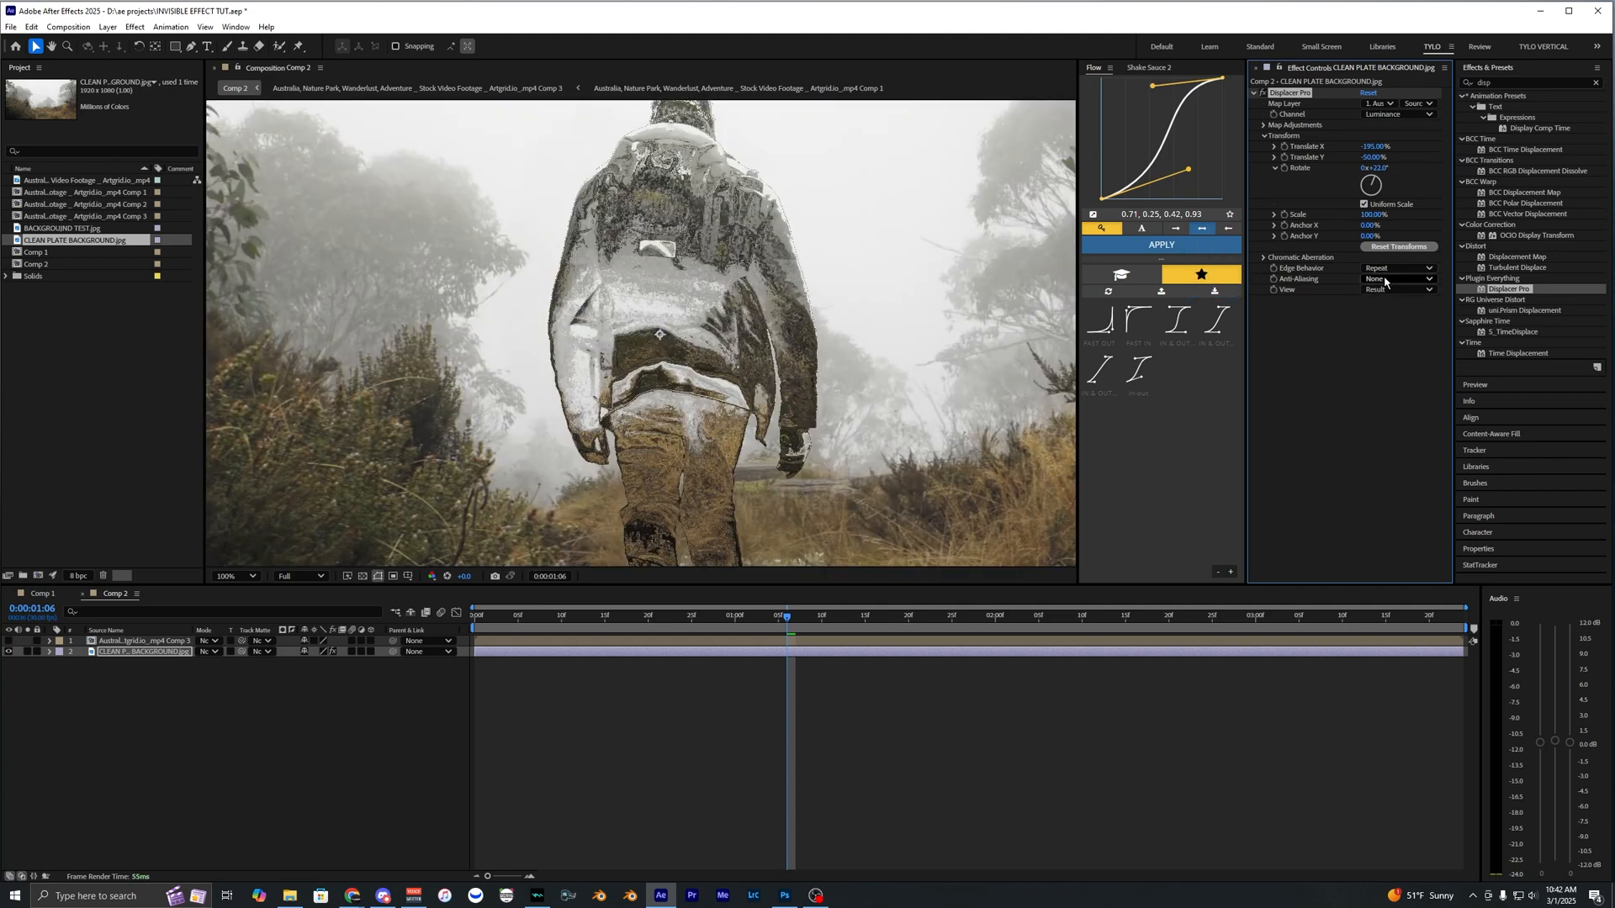
pyautogui.click(1396, 280)
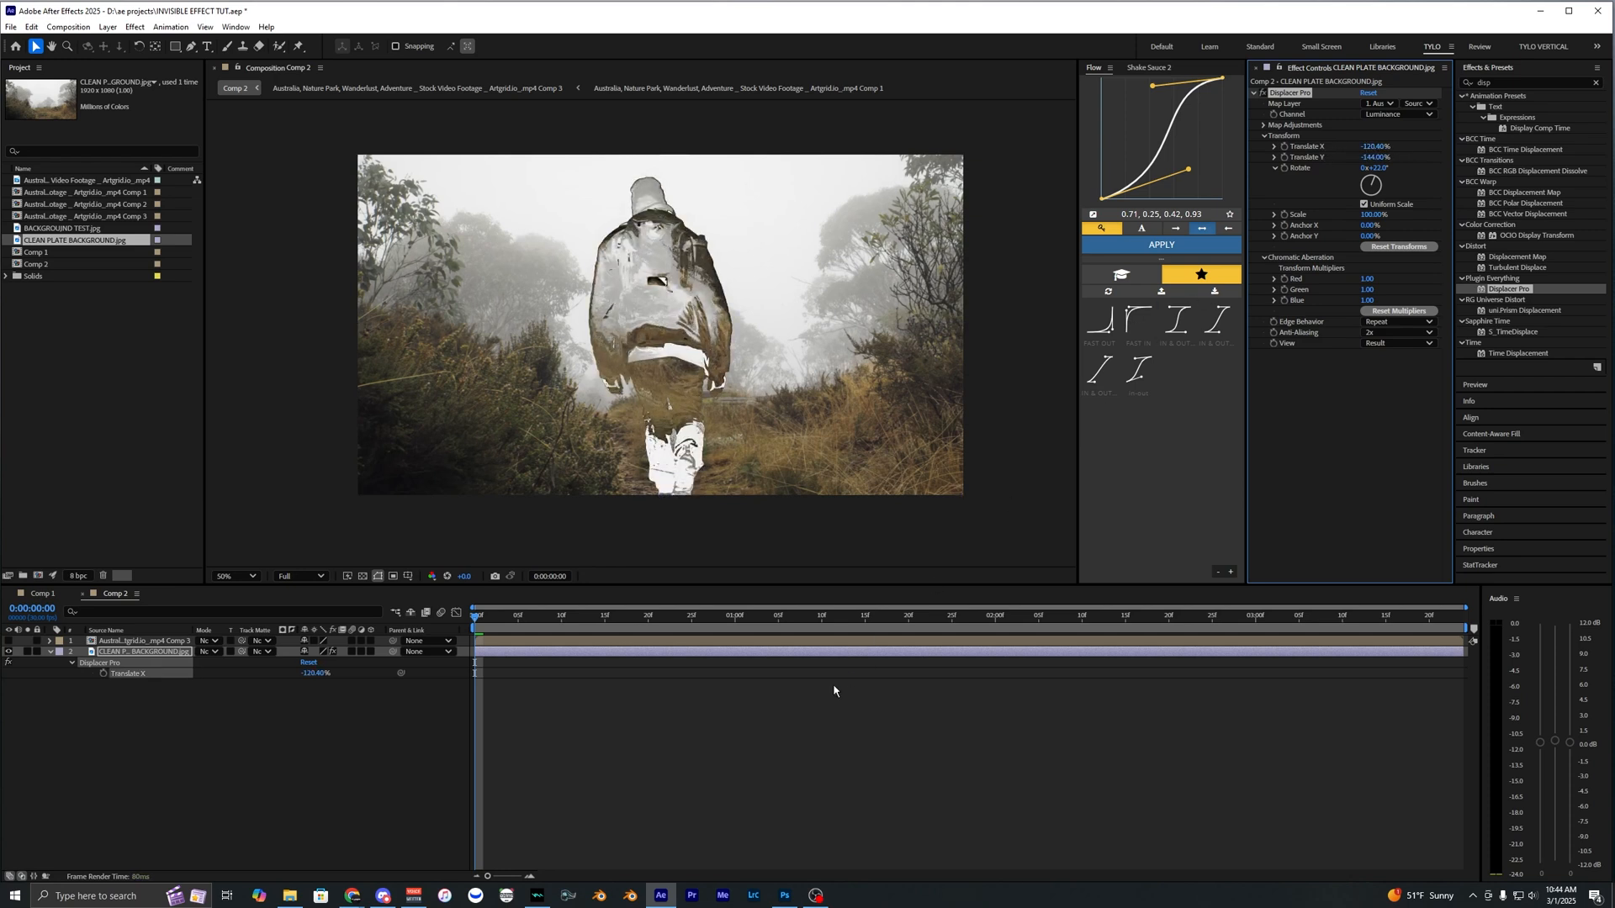
# Step: Position the playhead in the timeline for the adjustment layer's scale keyframes
pyautogui.click(596, 615)
pyautogui.write('luma')
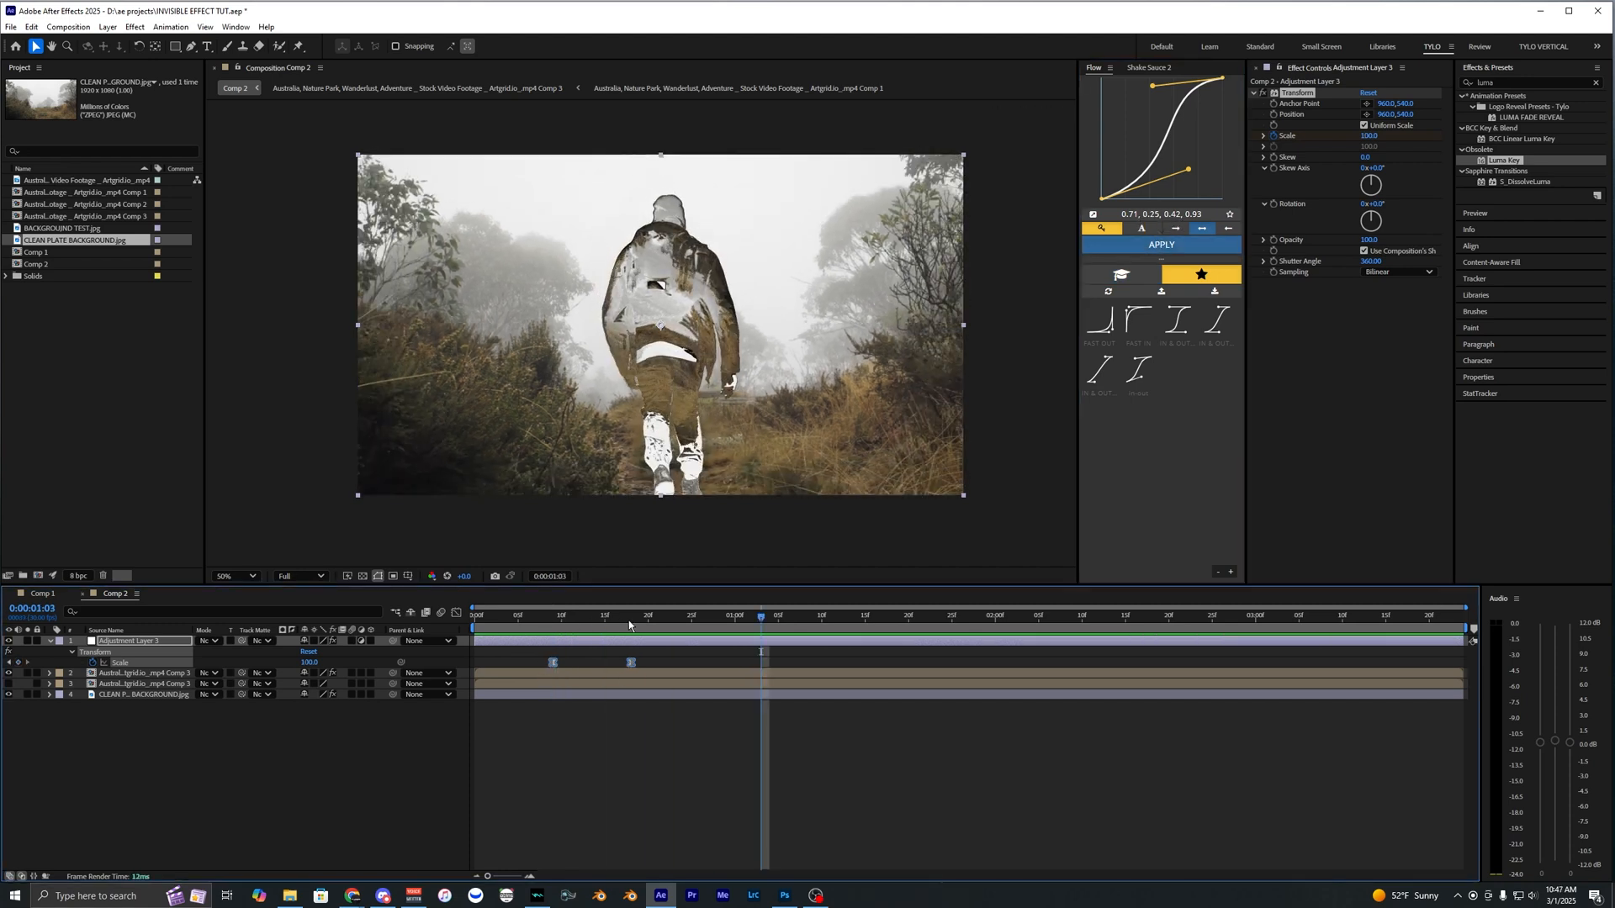
# Step: Move to a later moment and trim Adjustment Layer 4 to a short span
pyautogui.click(959, 616)
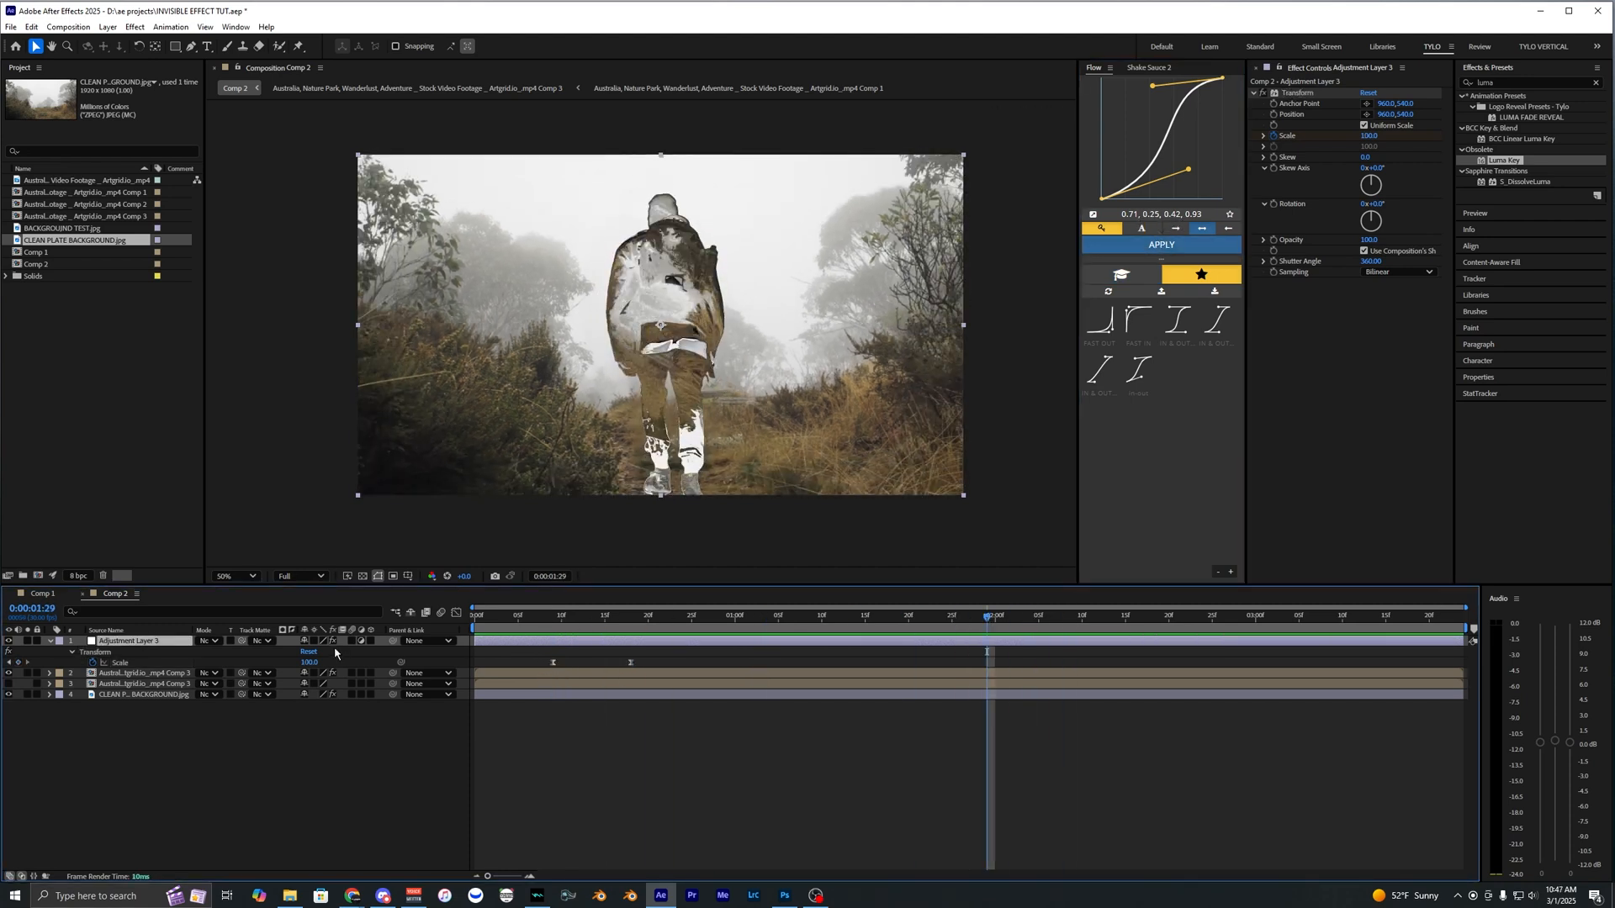
pyautogui.click(1029, 616)
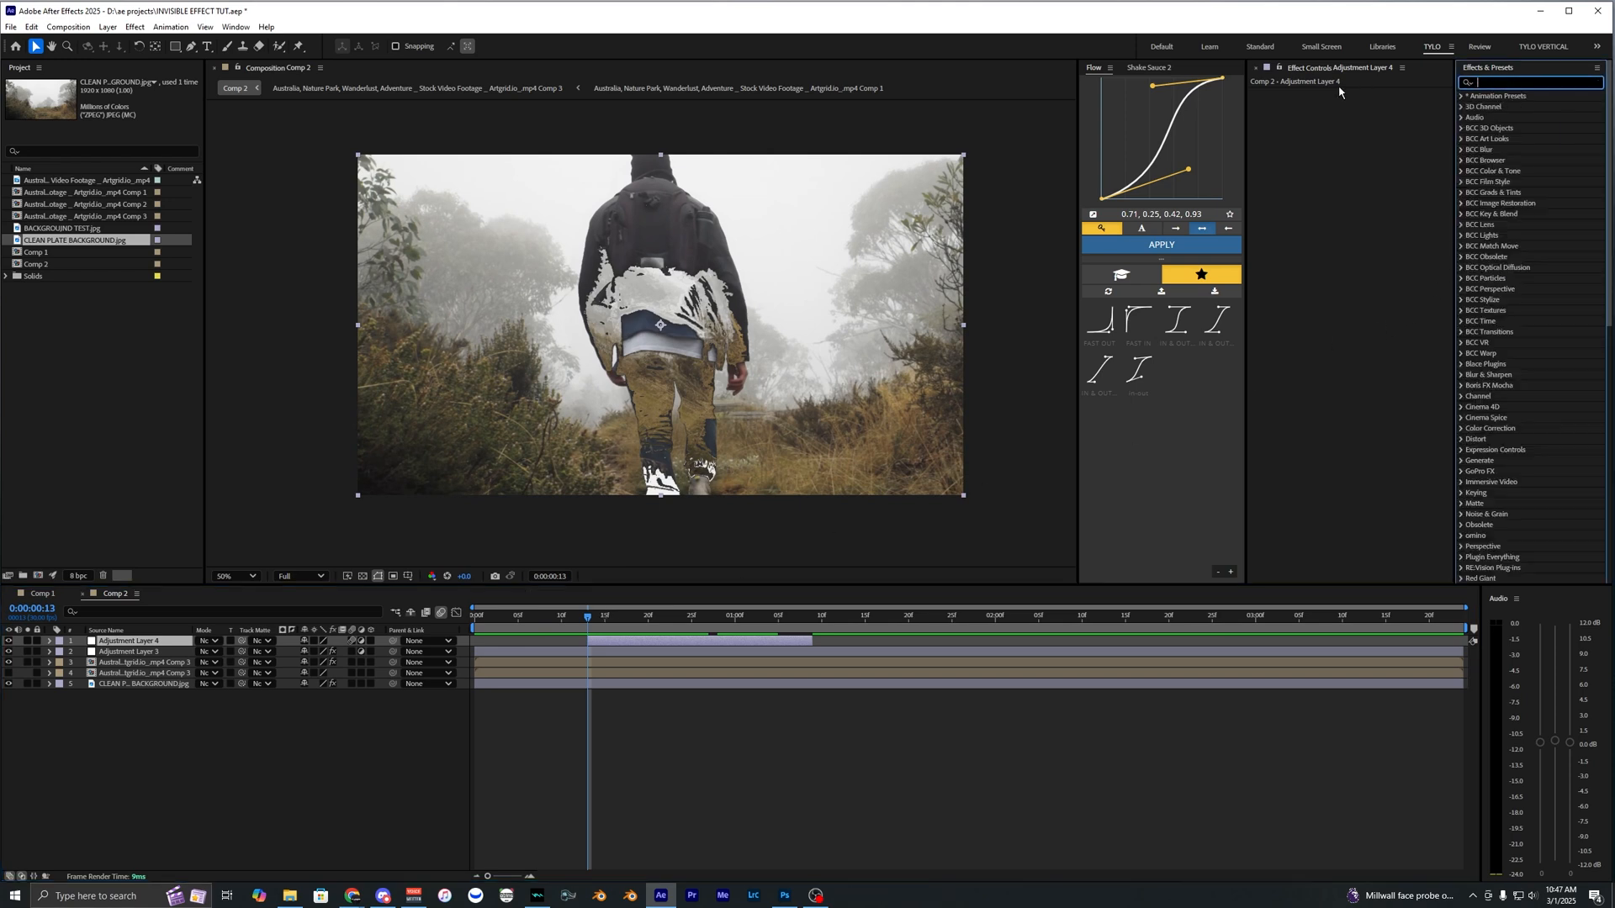
# Step: Search 'shake' and apply a Shake preset to Adjustment Layer 4, blurring the walker
pyautogui.write('shake')
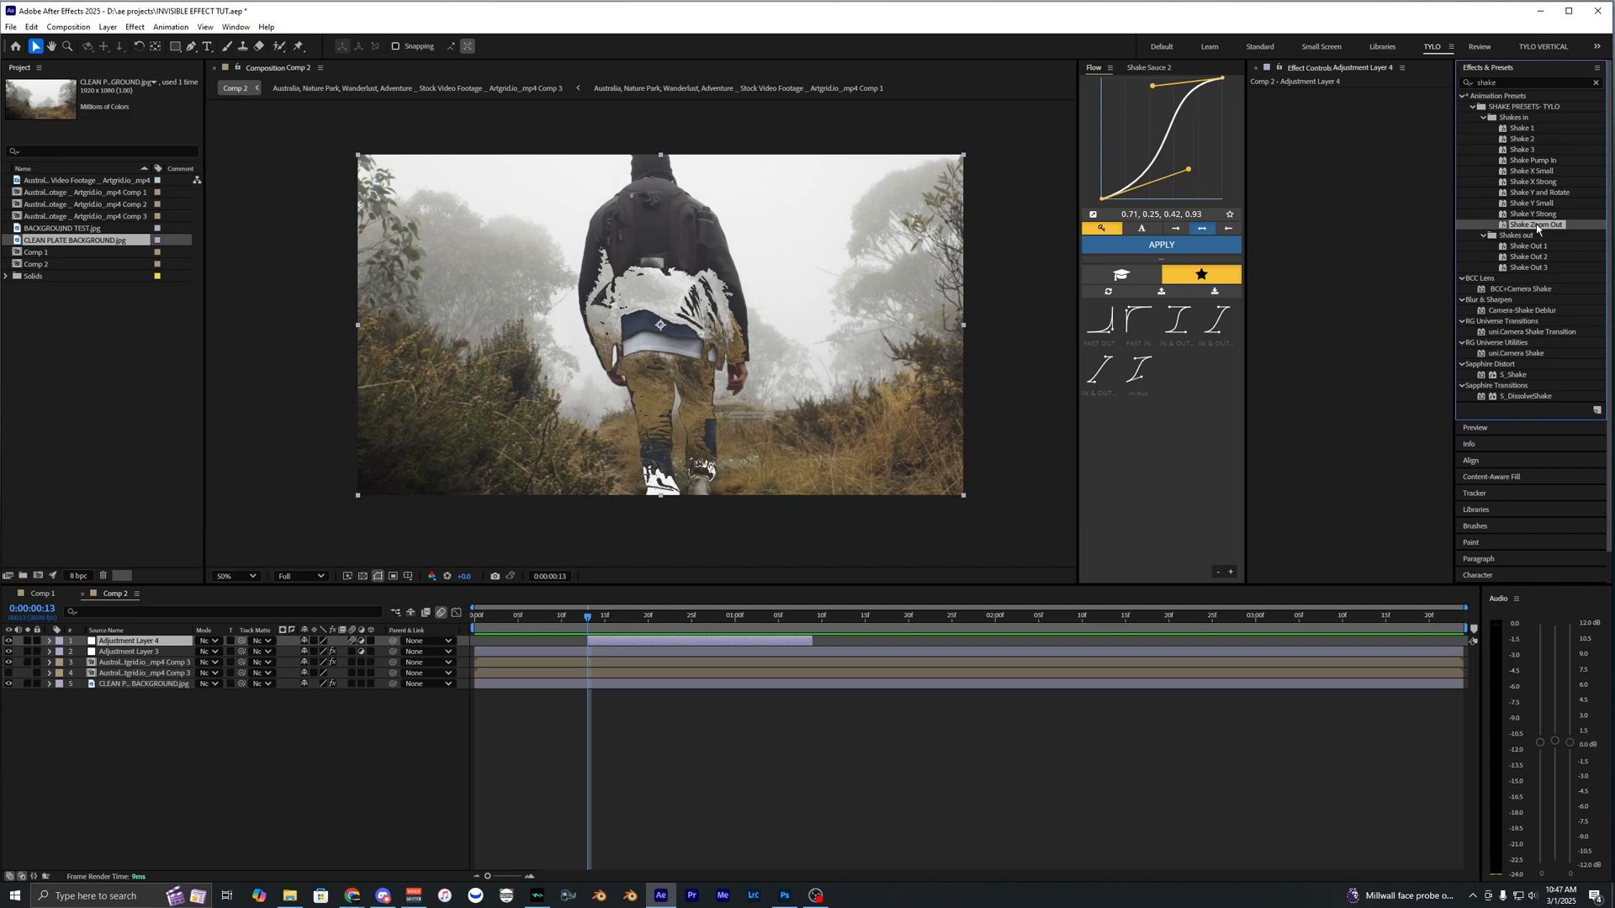
pyautogui.click(1522, 128)
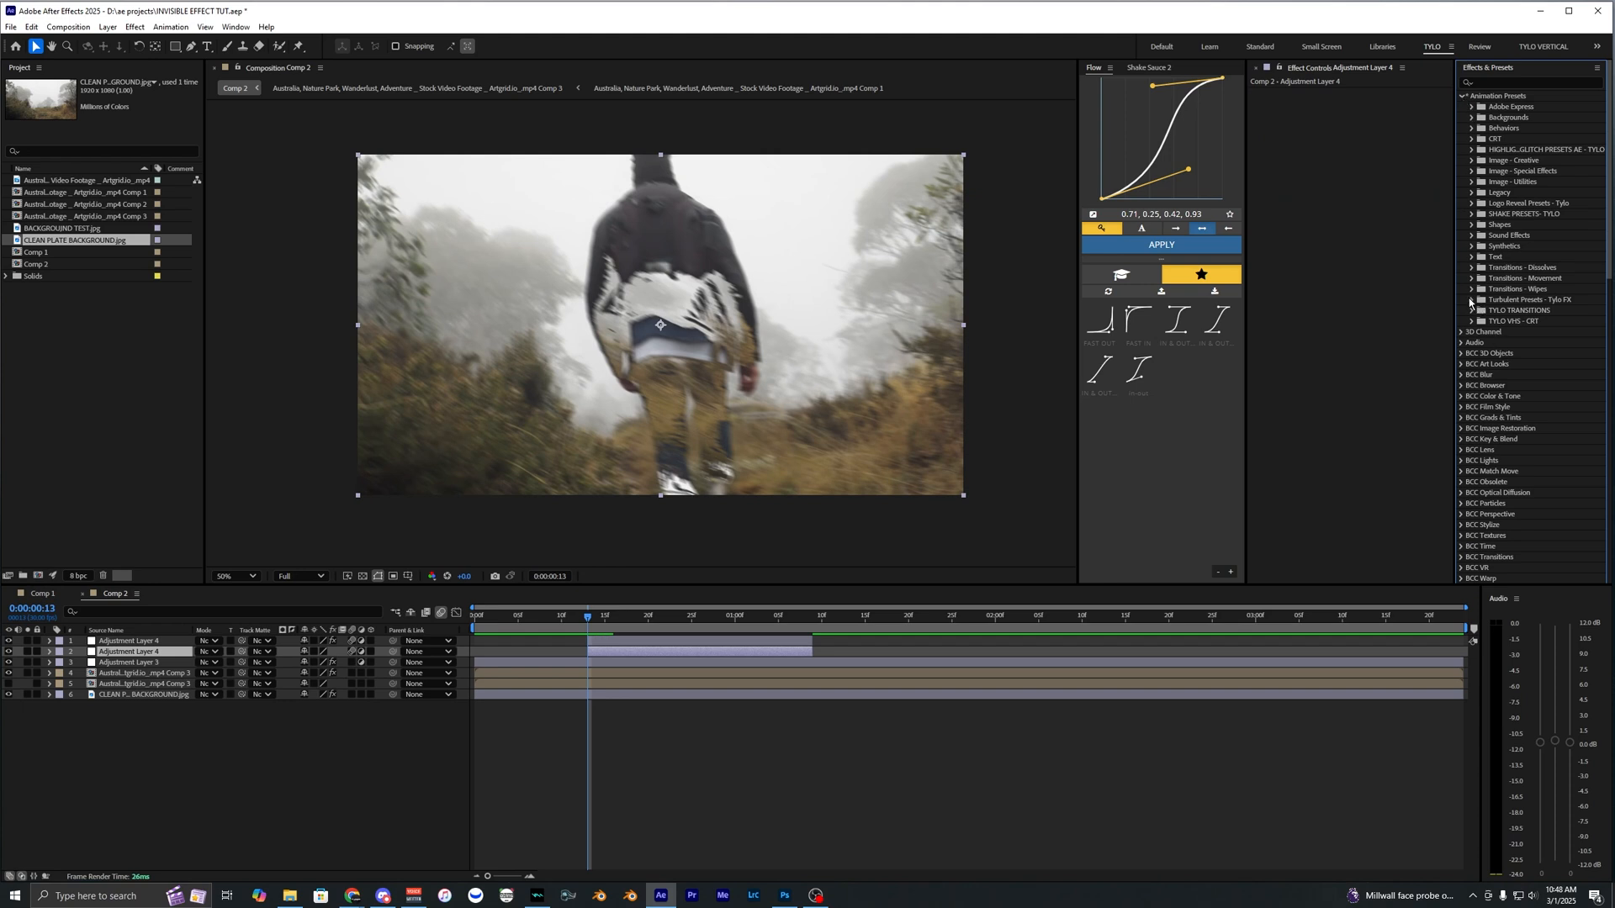
# Step: Apply a Turbulent Displace preset to Adjustment Layer 4 and return to the section's start
pyautogui.click(1470, 299)
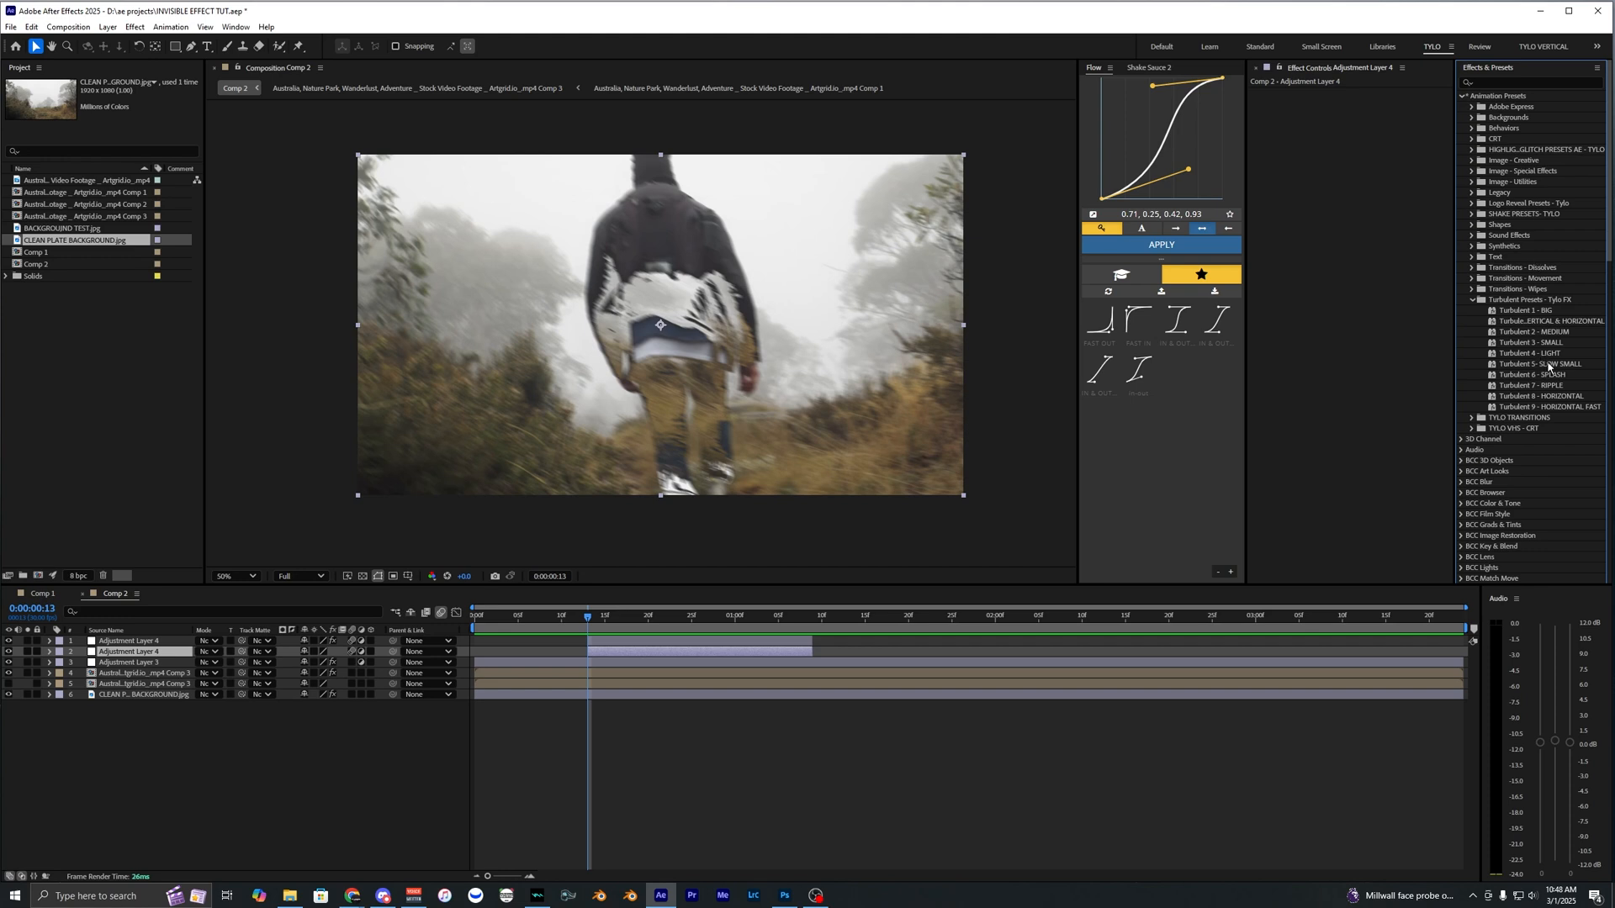
pyautogui.moveTo(1534, 376)
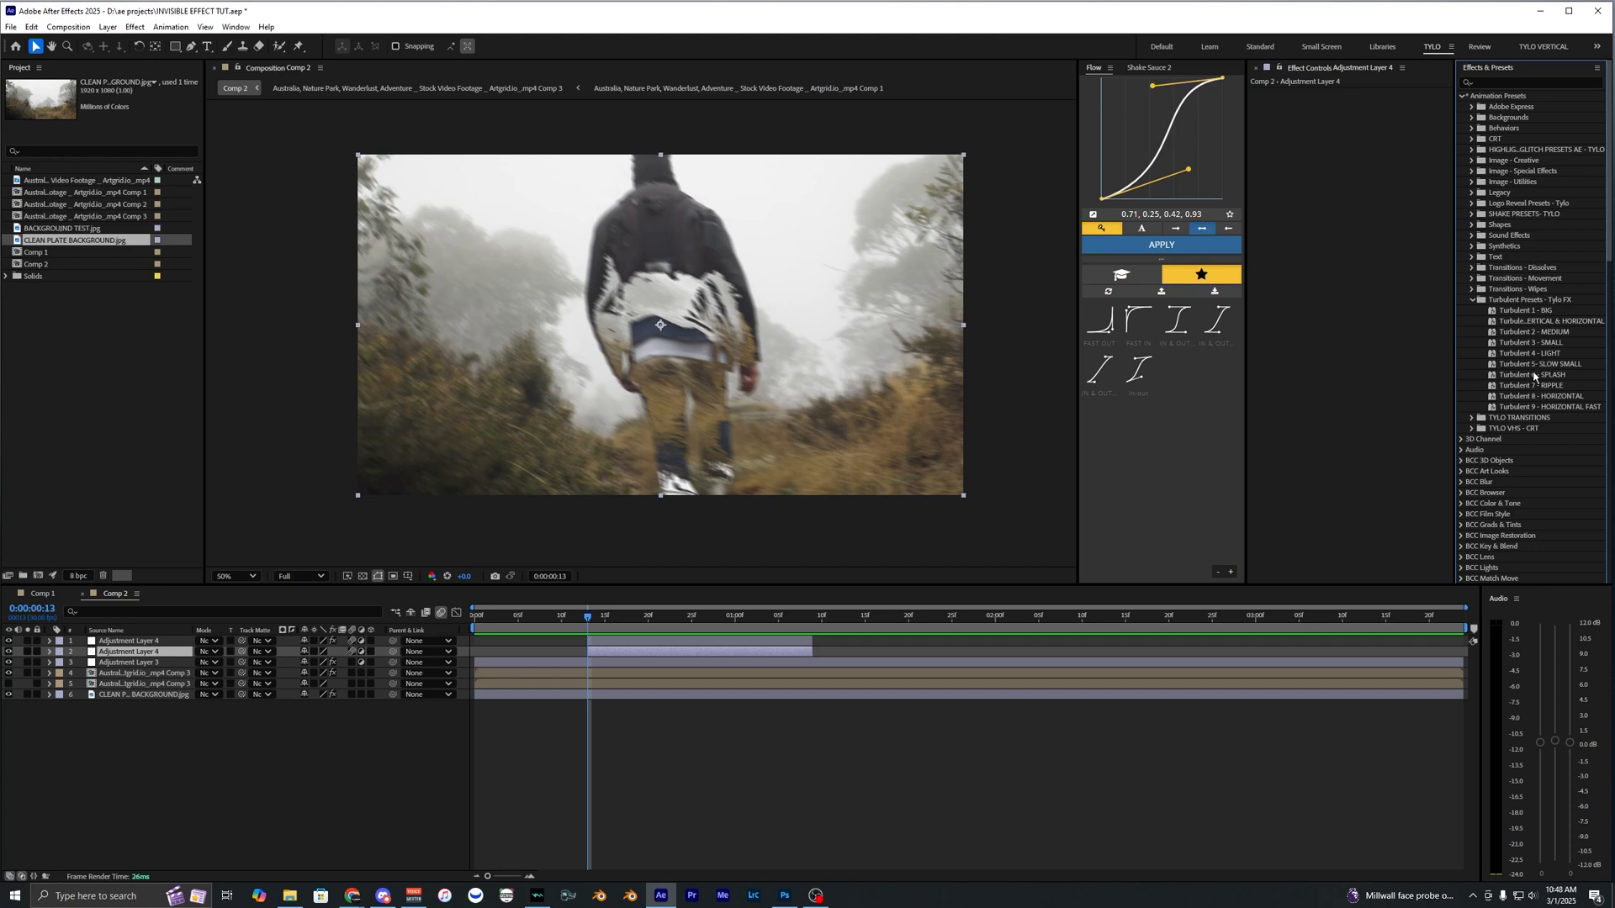
pyautogui.doubleClick(1531, 353)
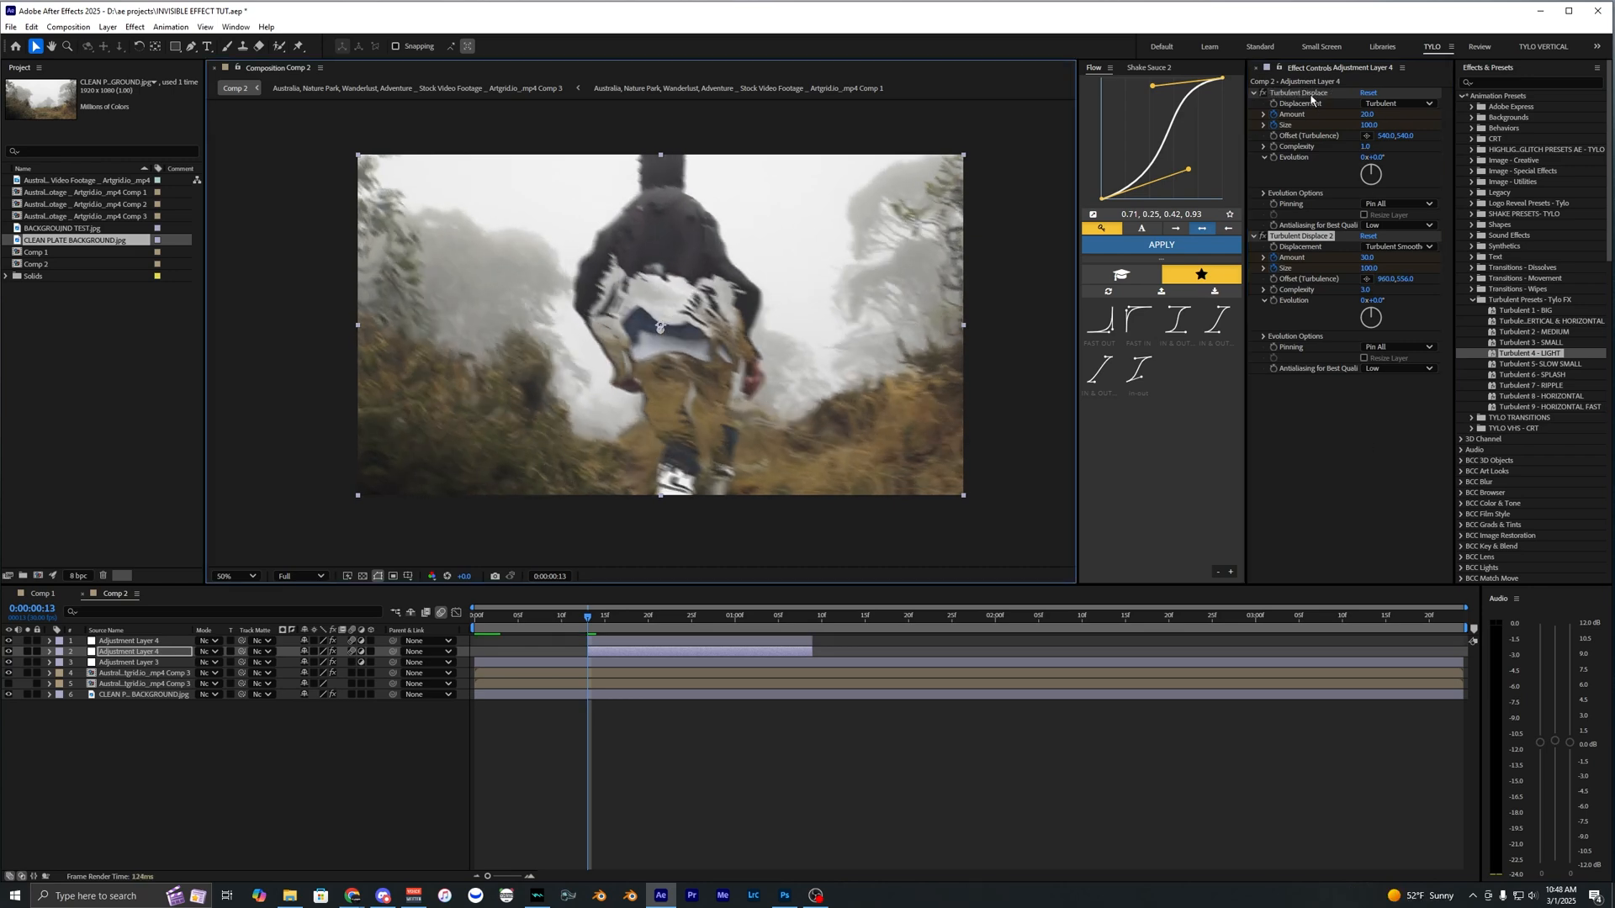
pyautogui.click(477, 616)
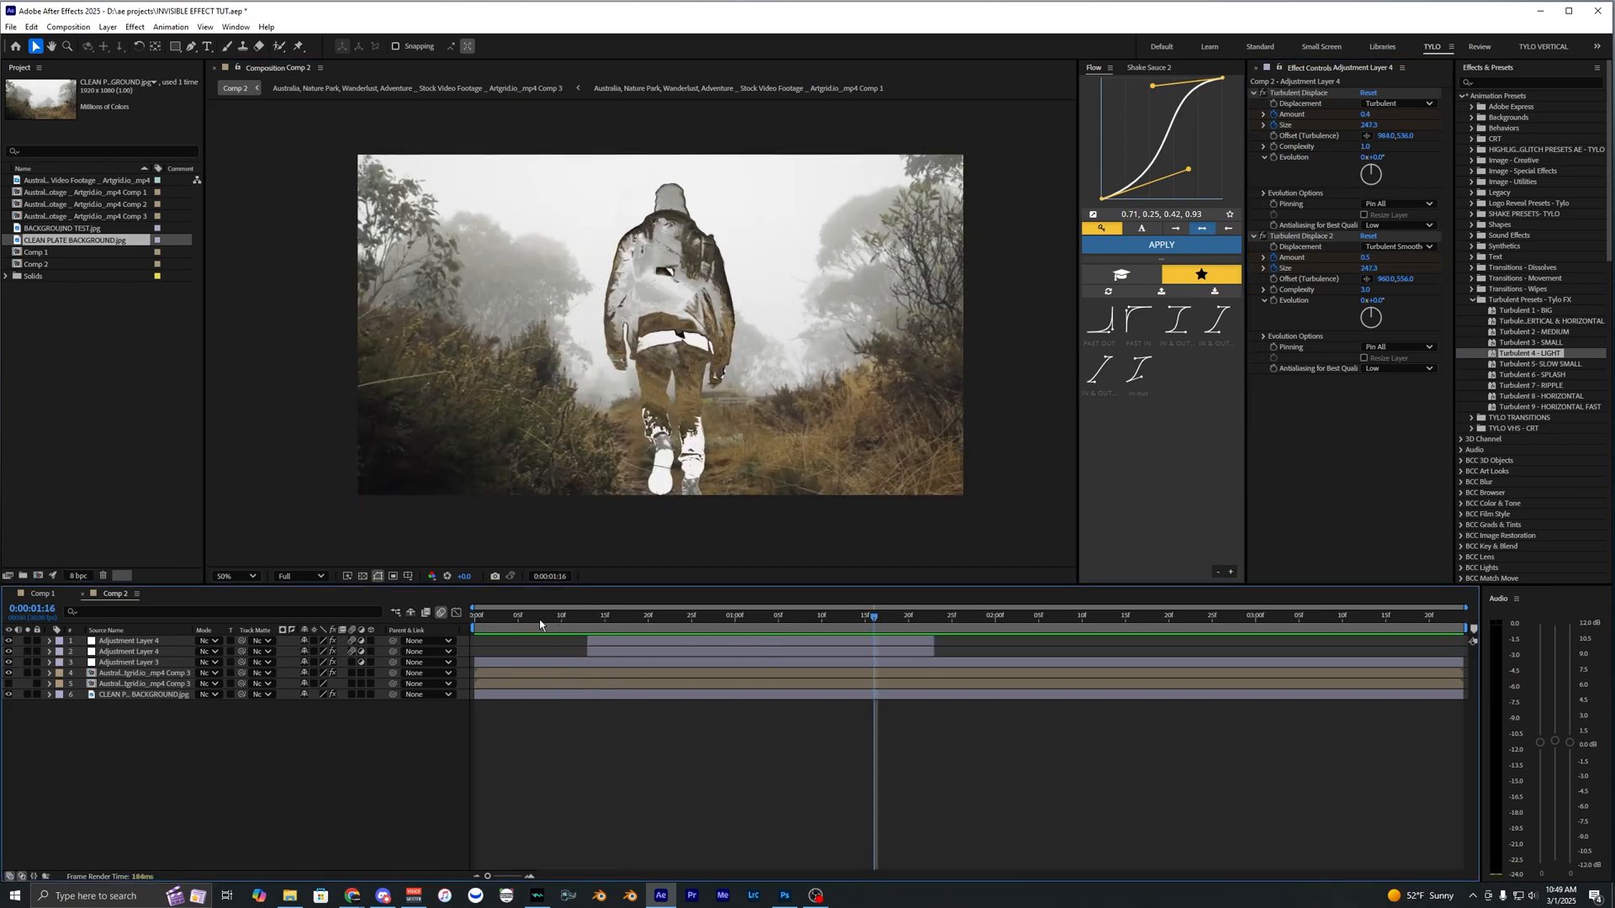
pyautogui.click(804, 615)
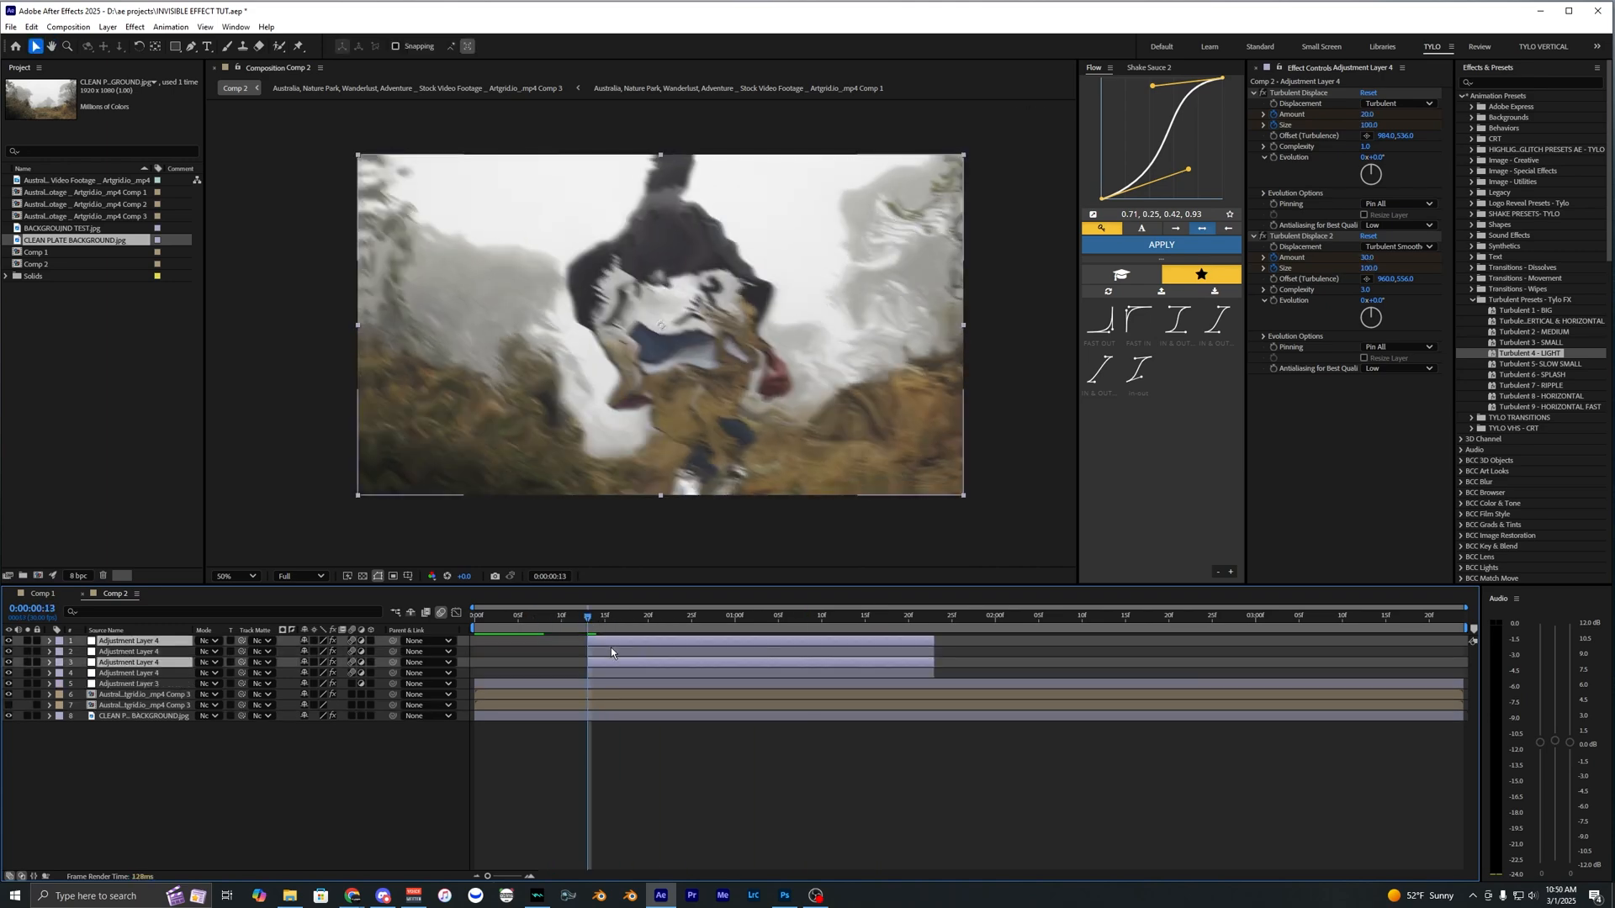
# Step: Move duplicated distortion adjustment layers later in the Comp 2 timeline and preview earlier
pyautogui.click(1011, 615)
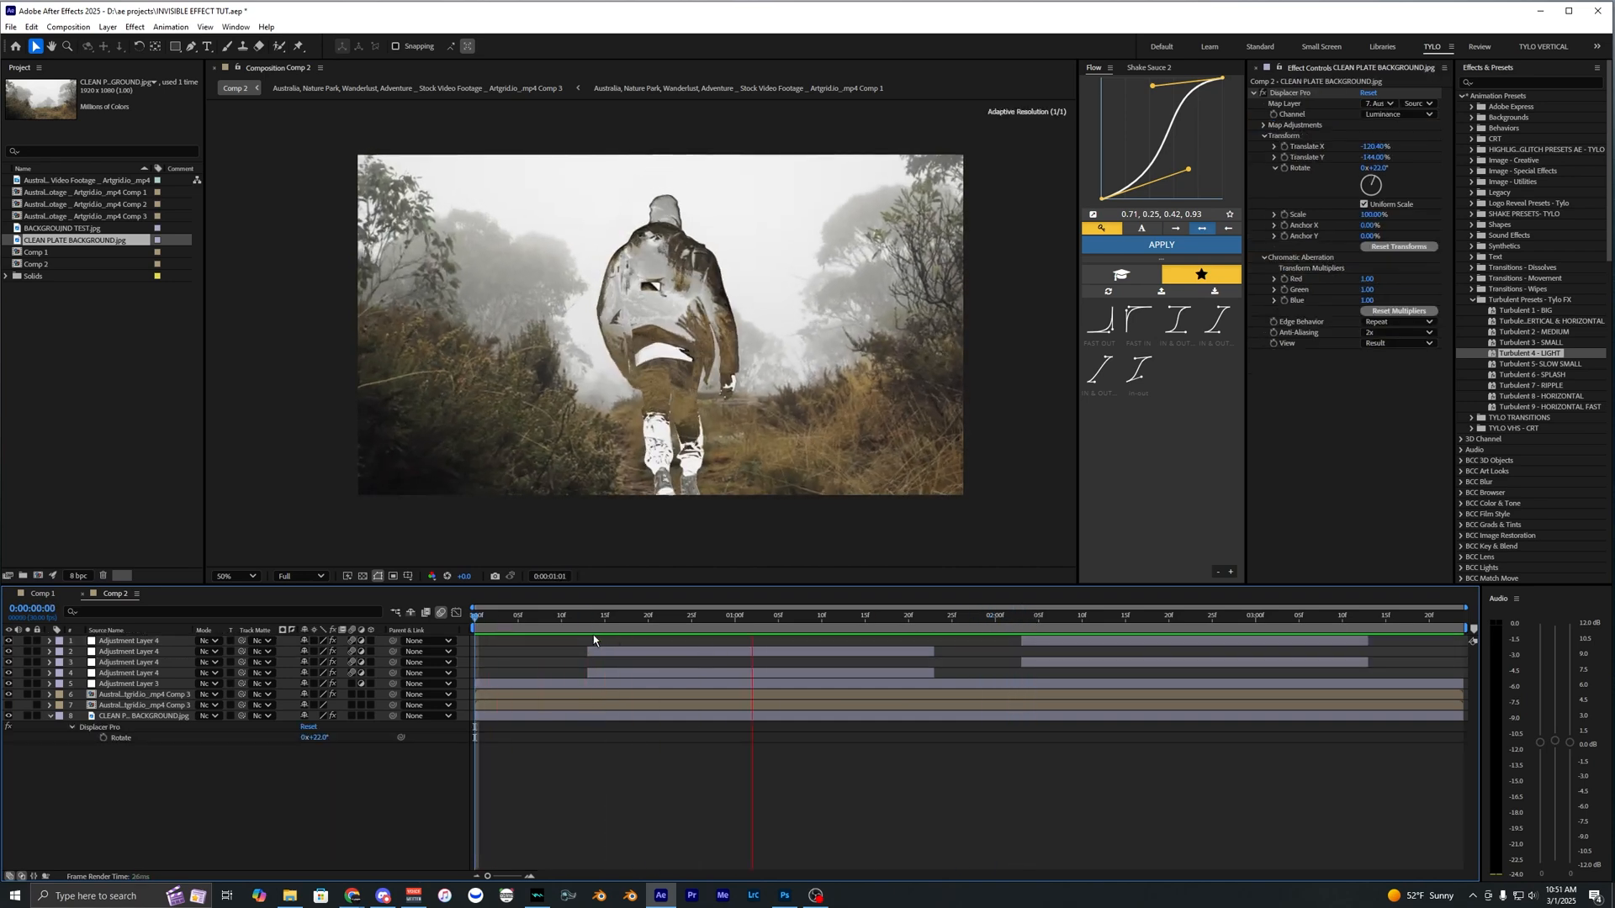
pyautogui.click(602, 631)
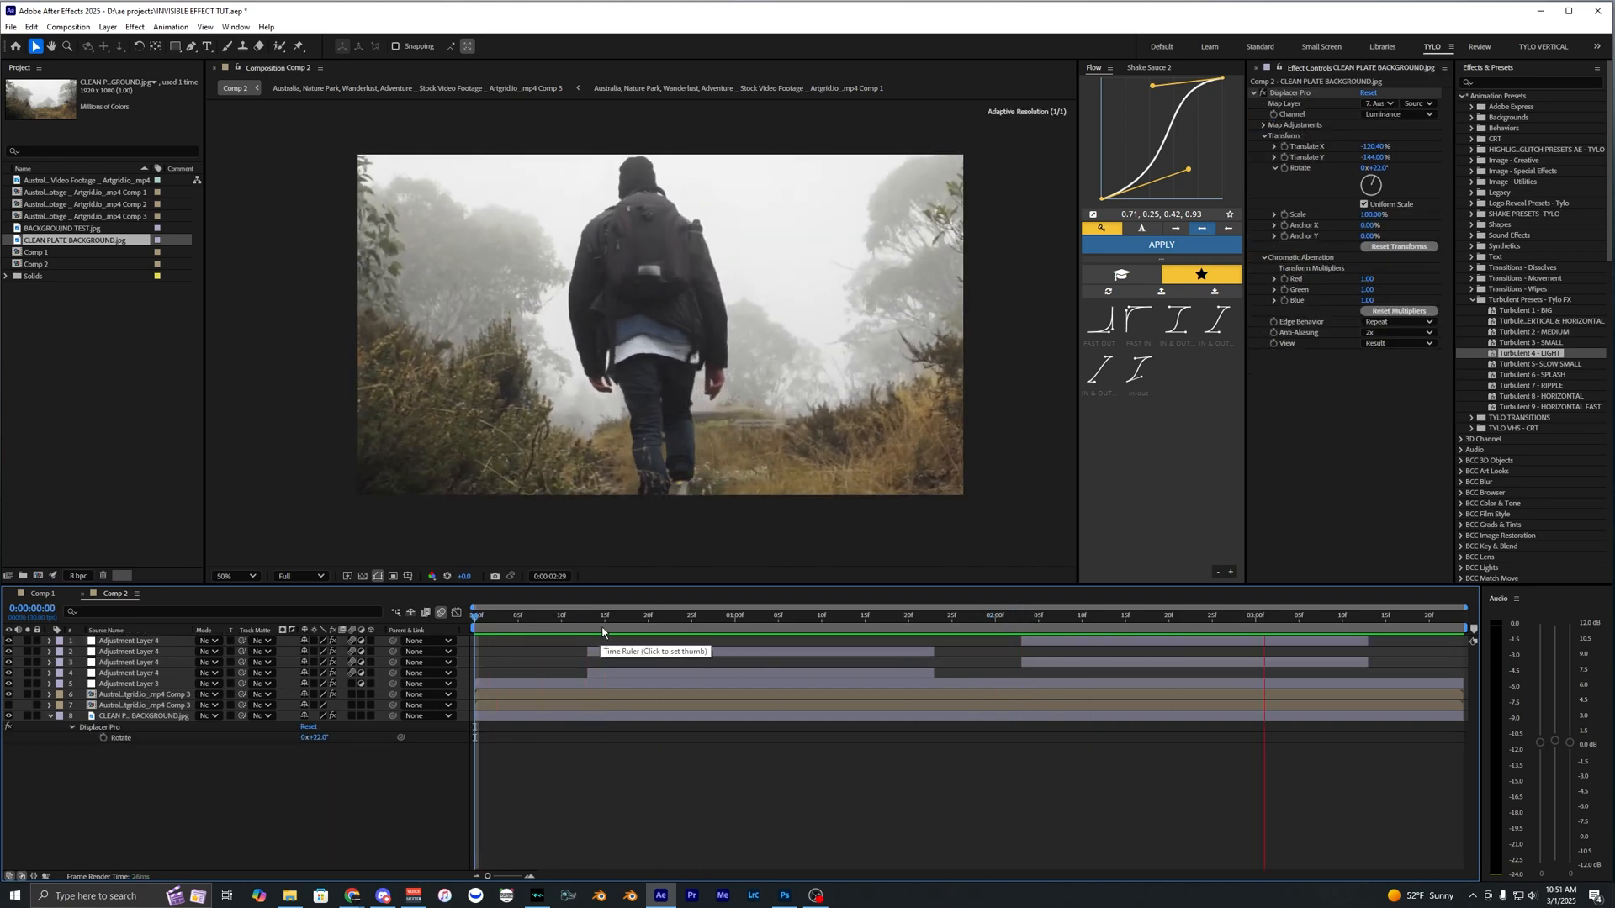